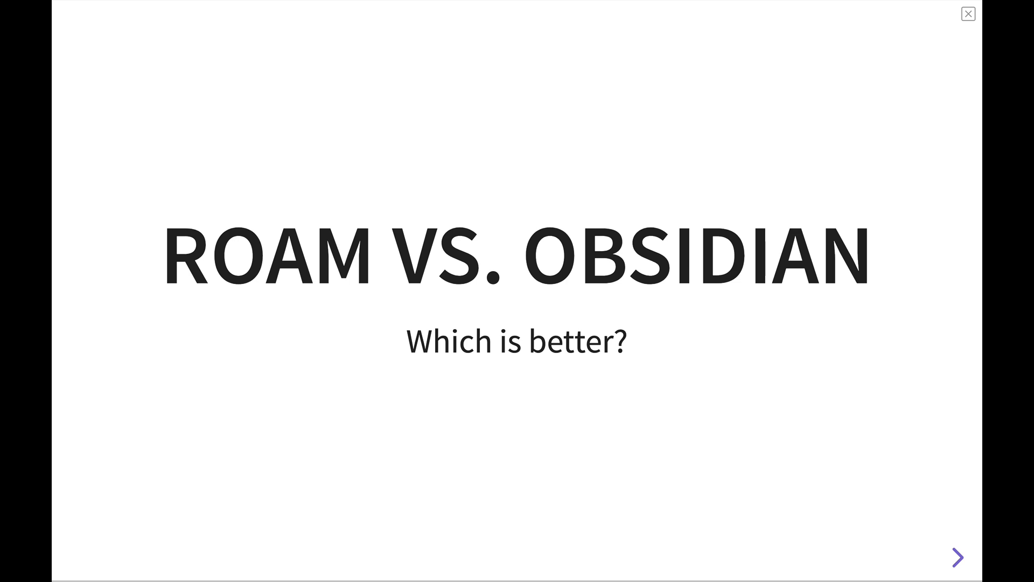
- Advance past the overview and similar-features slides to the 'A Note on Price' section slide
click(957, 557)
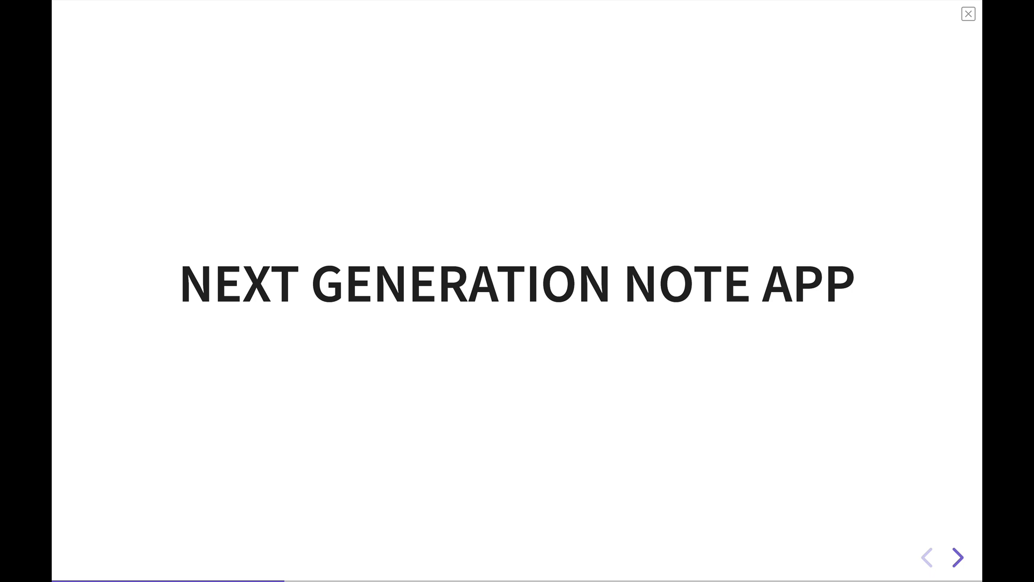
click(959, 558)
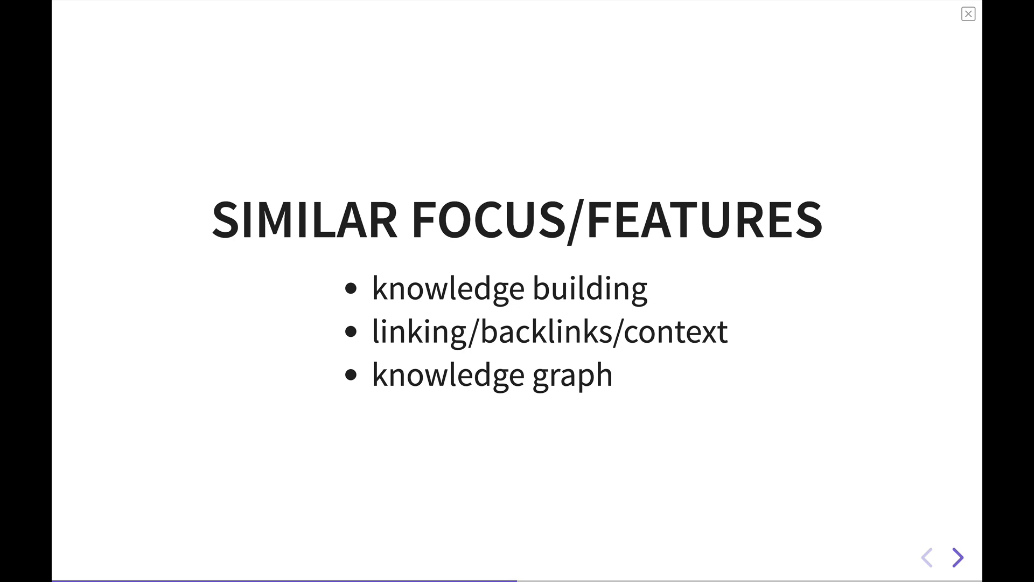
click(958, 558)
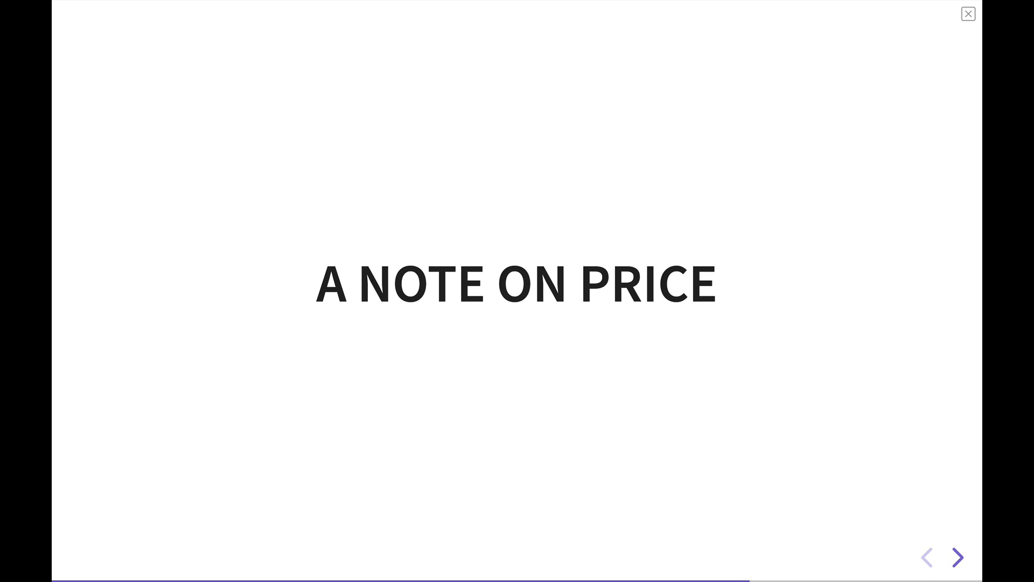
click(959, 558)
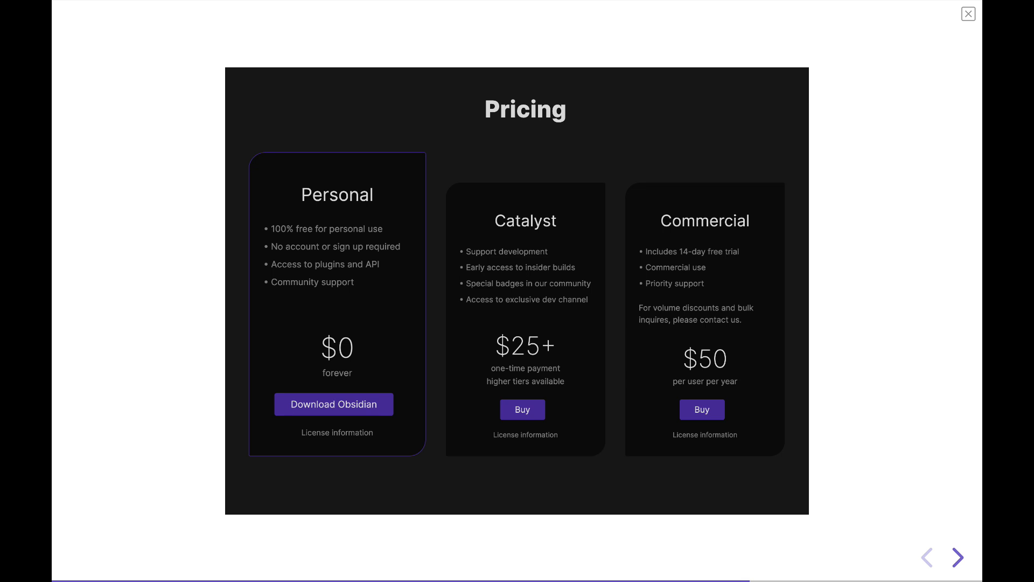
click(958, 557)
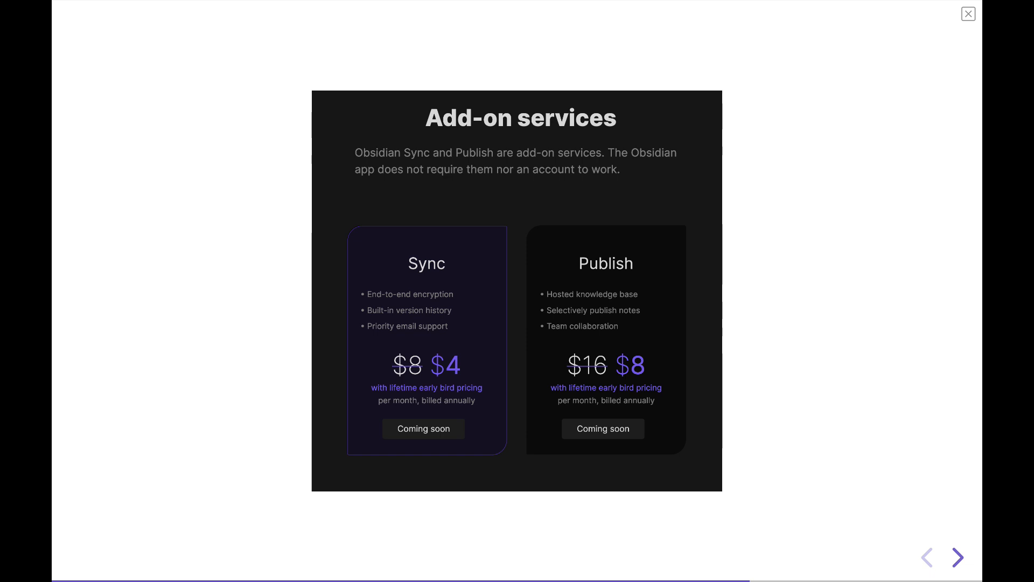
click(957, 557)
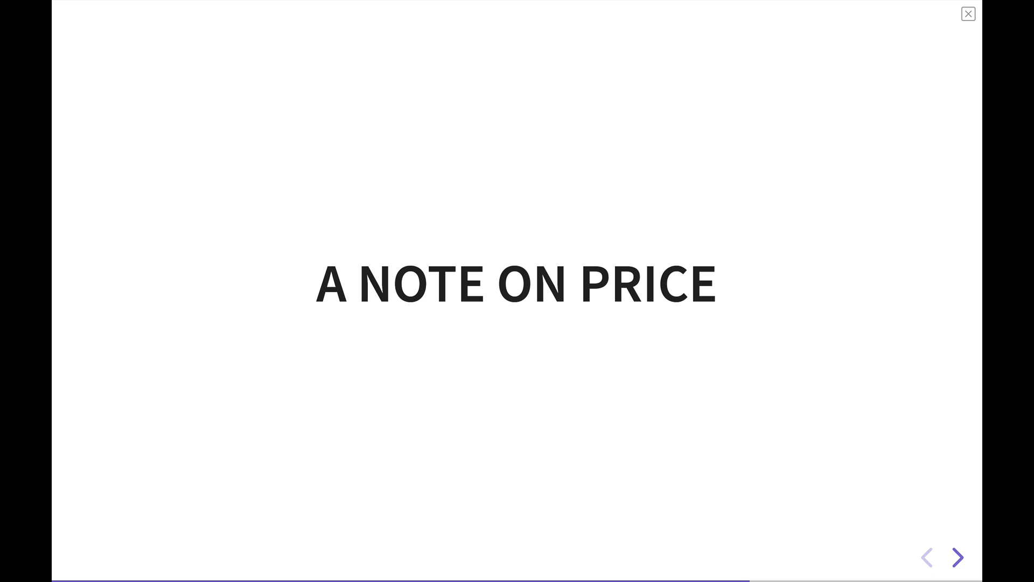
- Close the slideshow to reveal the Roam daily notes page for July 7th, 2020
click(958, 558)
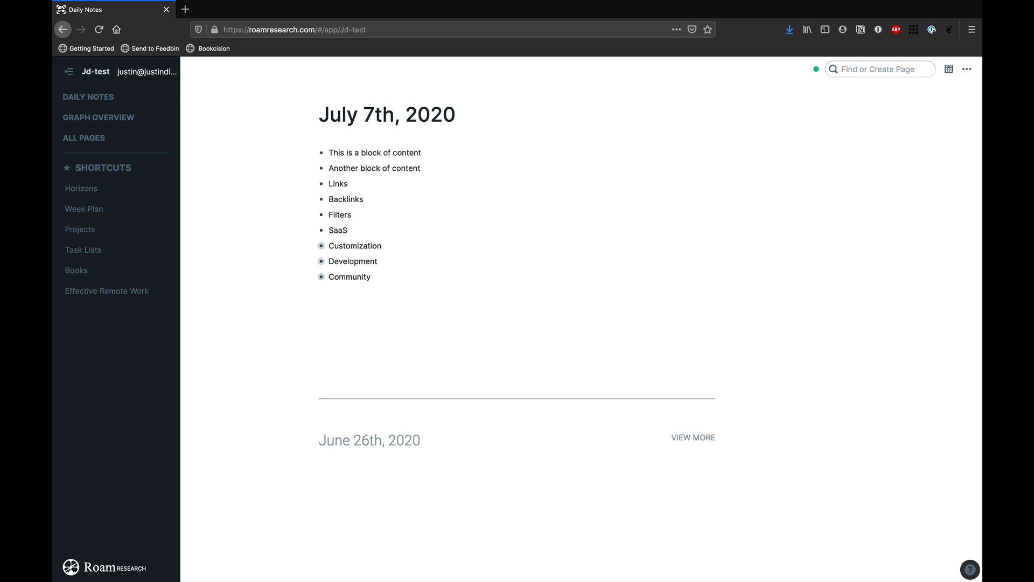
- Nest a block reference to 'This is a block of content', then open July 7th, 2020
click(352, 215)
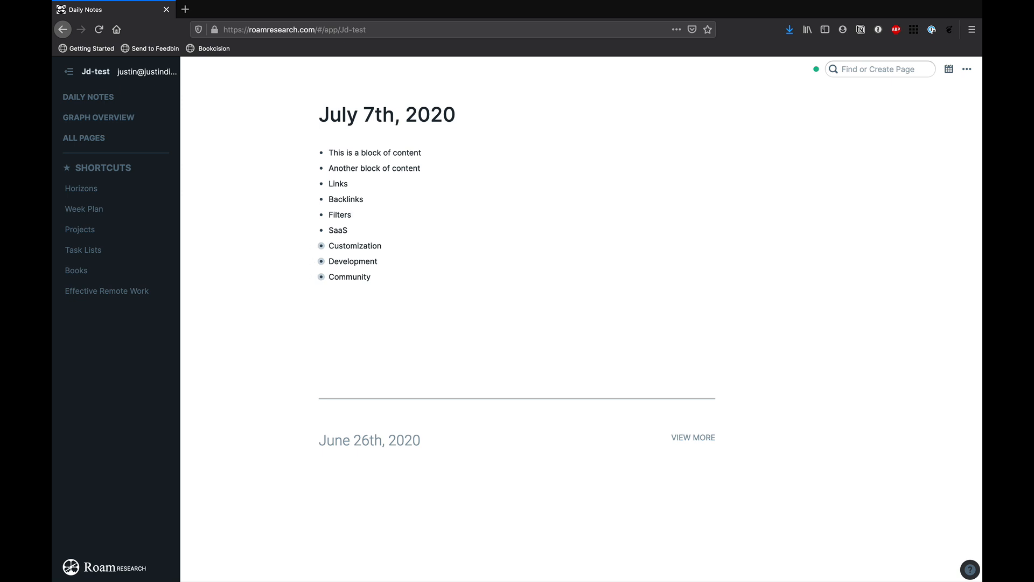
click(340, 215)
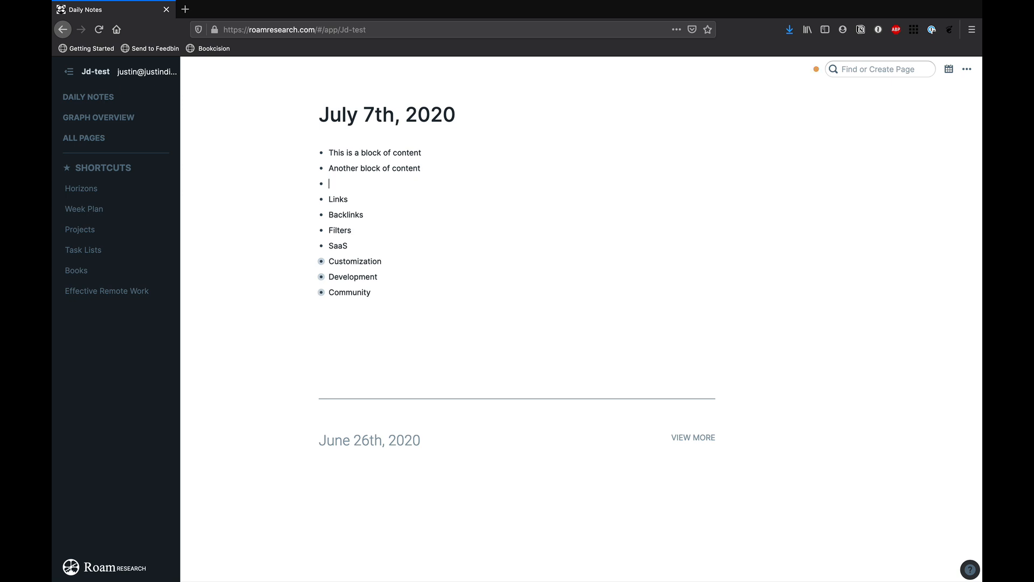
key(Tab)
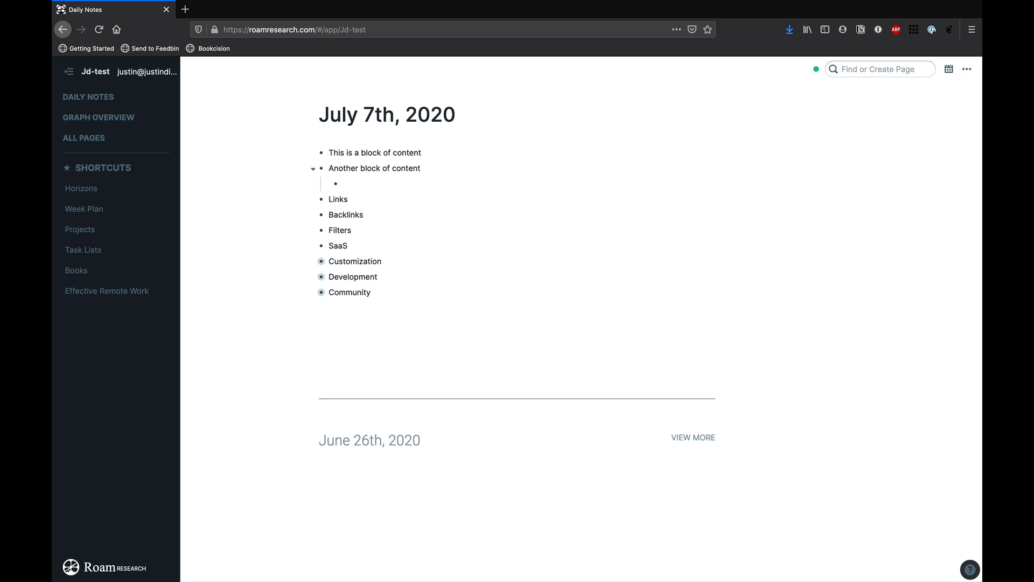
text(/)
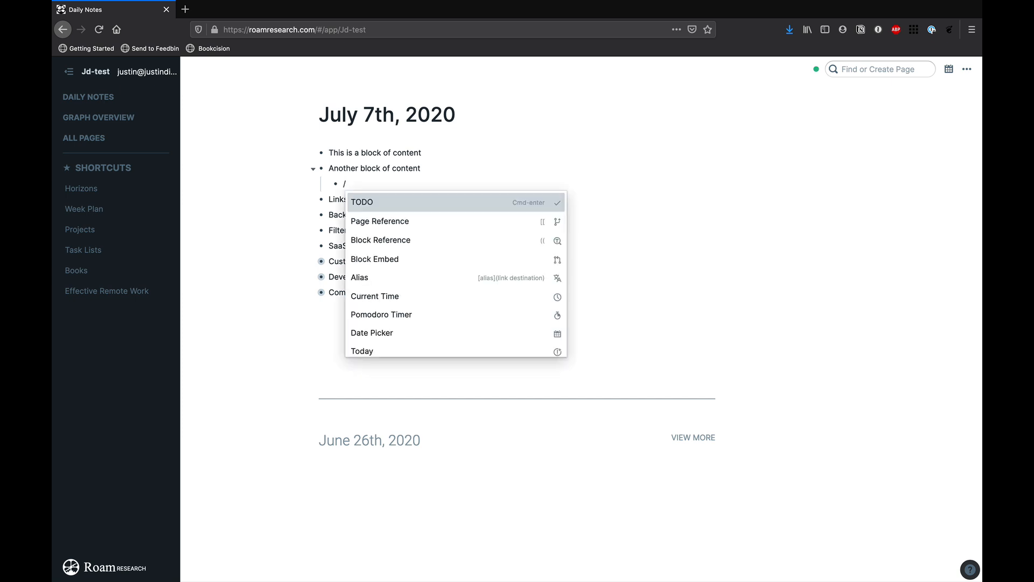
click(381, 239)
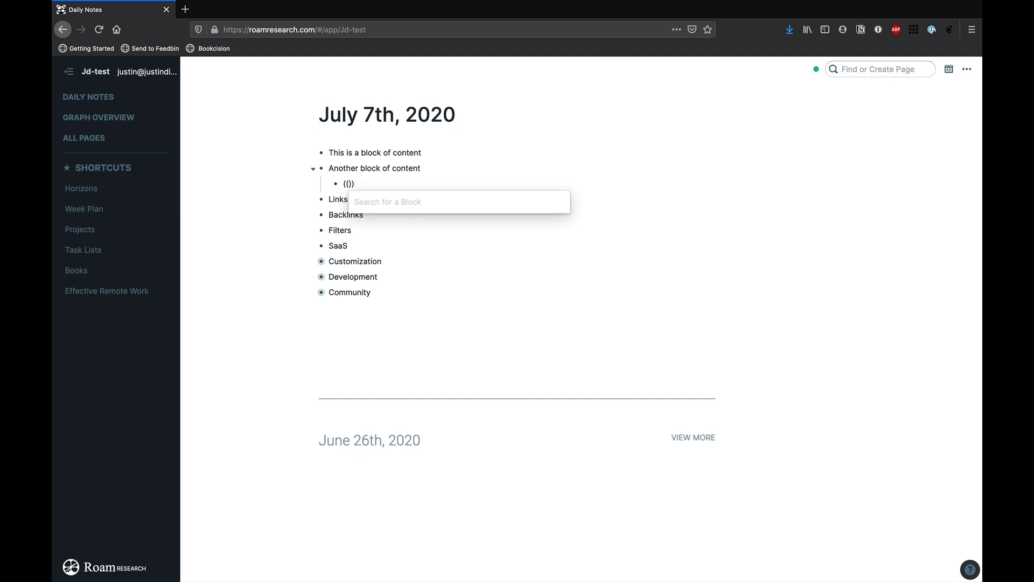
text(this)
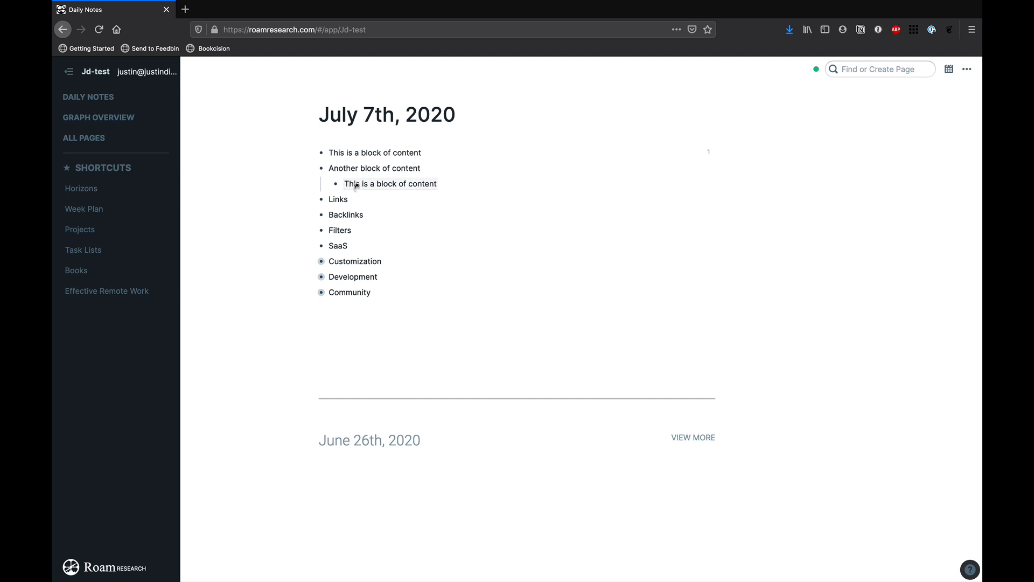
click(386, 114)
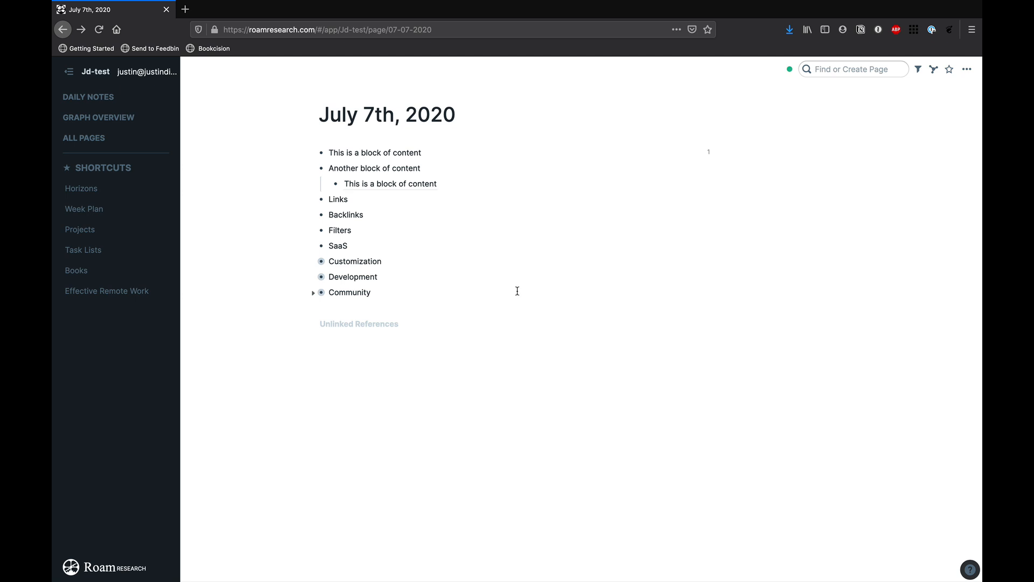
click(967, 69)
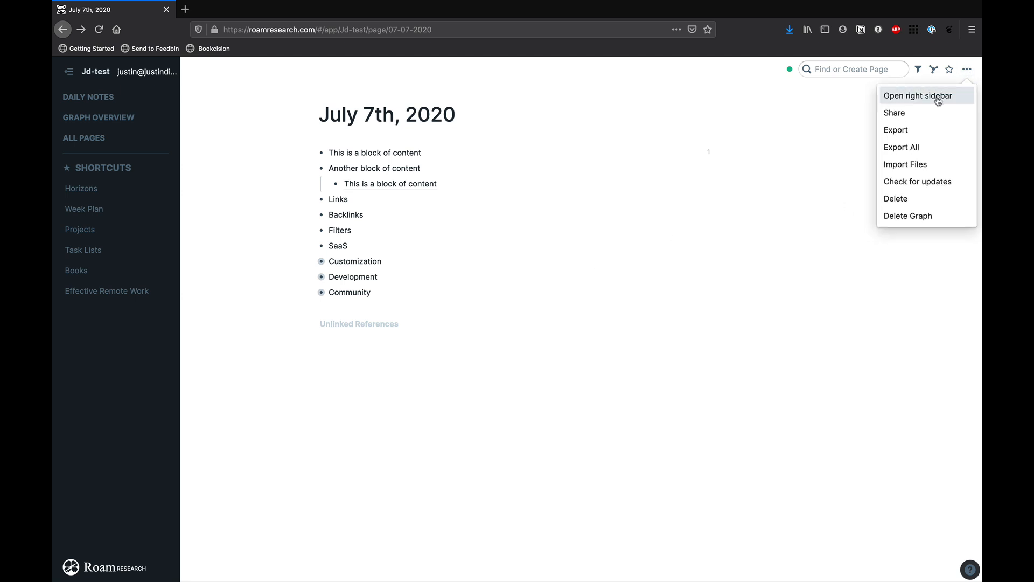
click(918, 96)
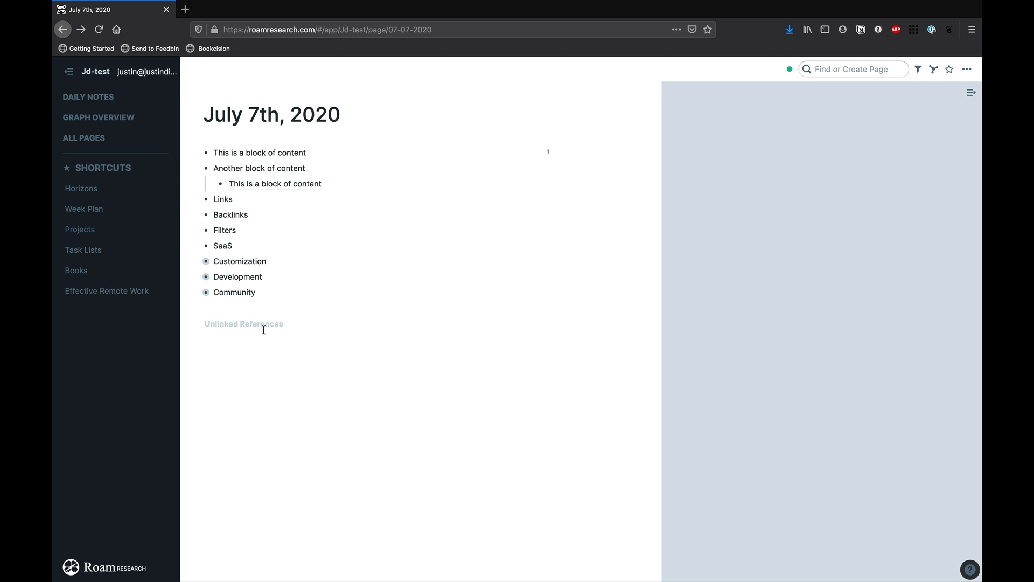
mouse_move(82, 188)
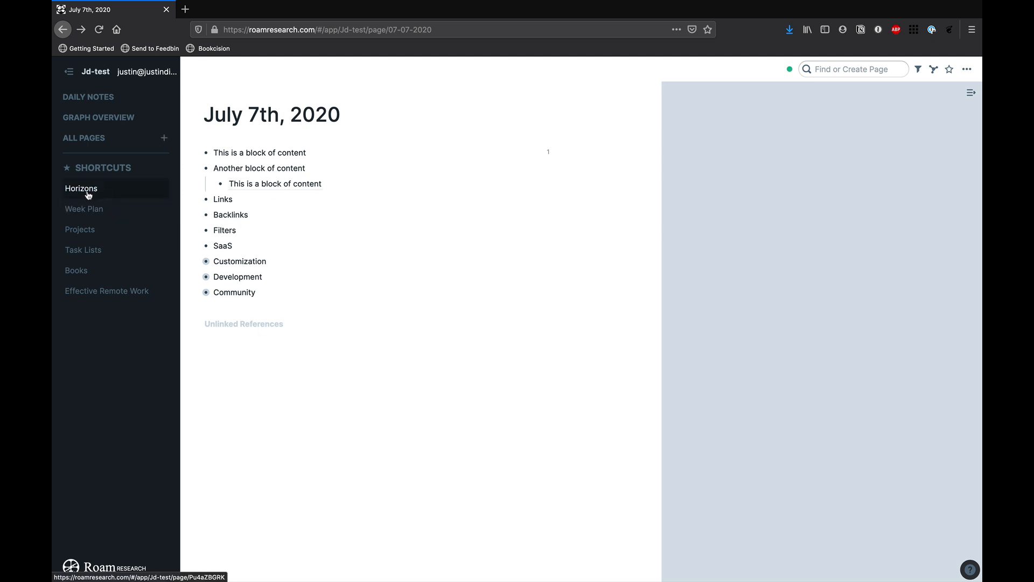
mouse_move(91, 194)
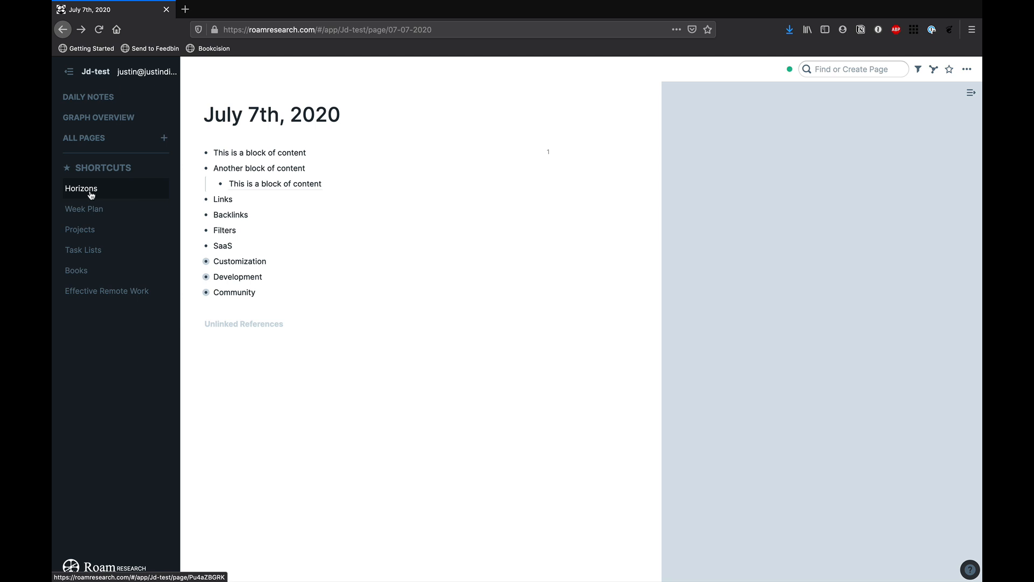
click(80, 188)
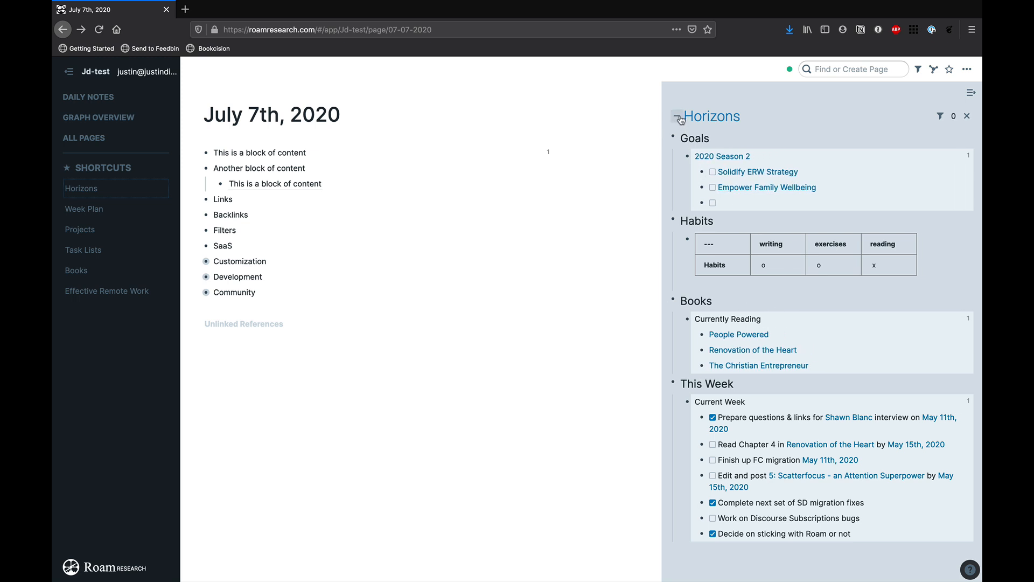
click(679, 116)
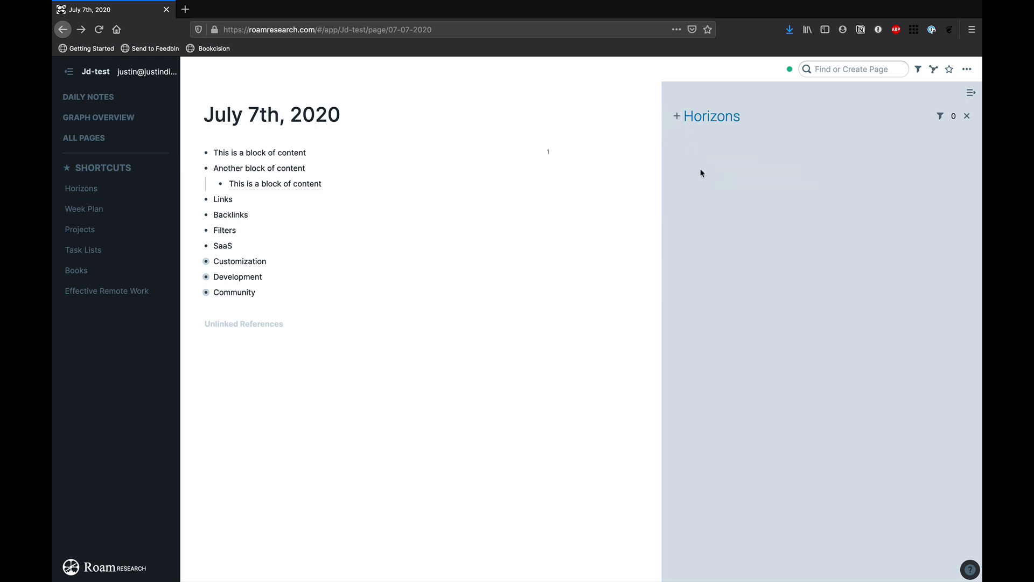
mouse_move(854, 187)
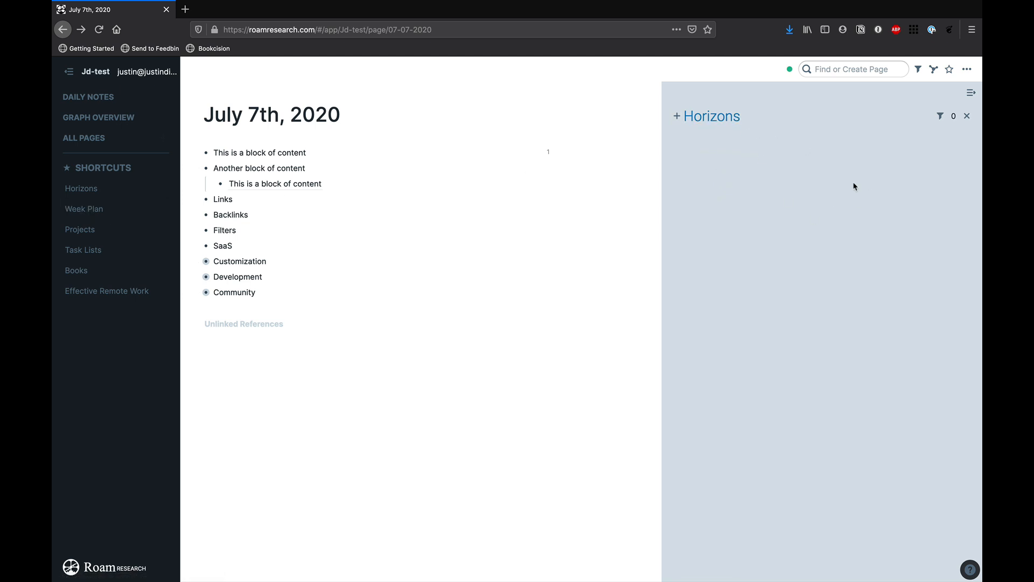
click(967, 117)
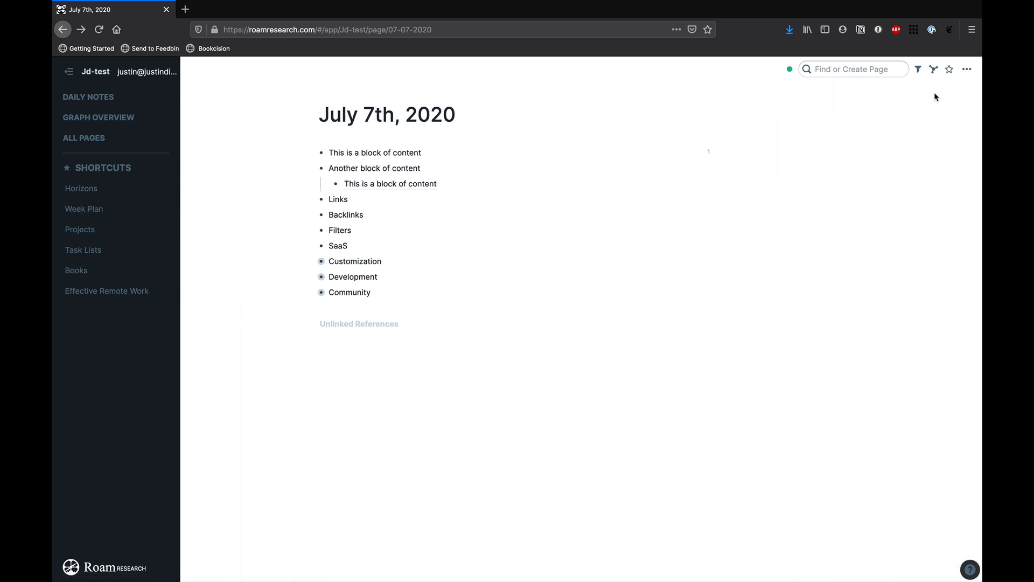
mouse_move(967, 68)
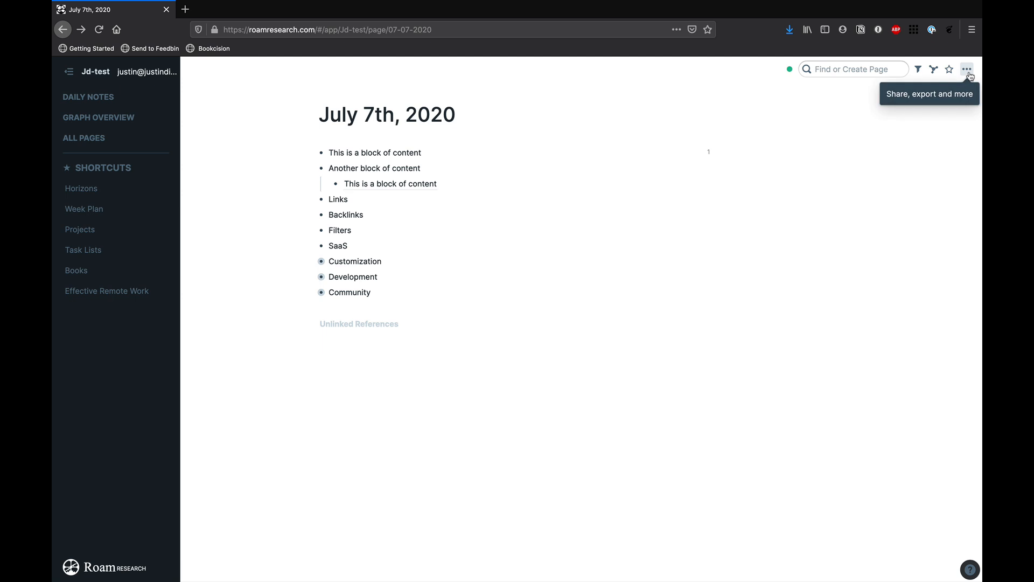
click(80, 189)
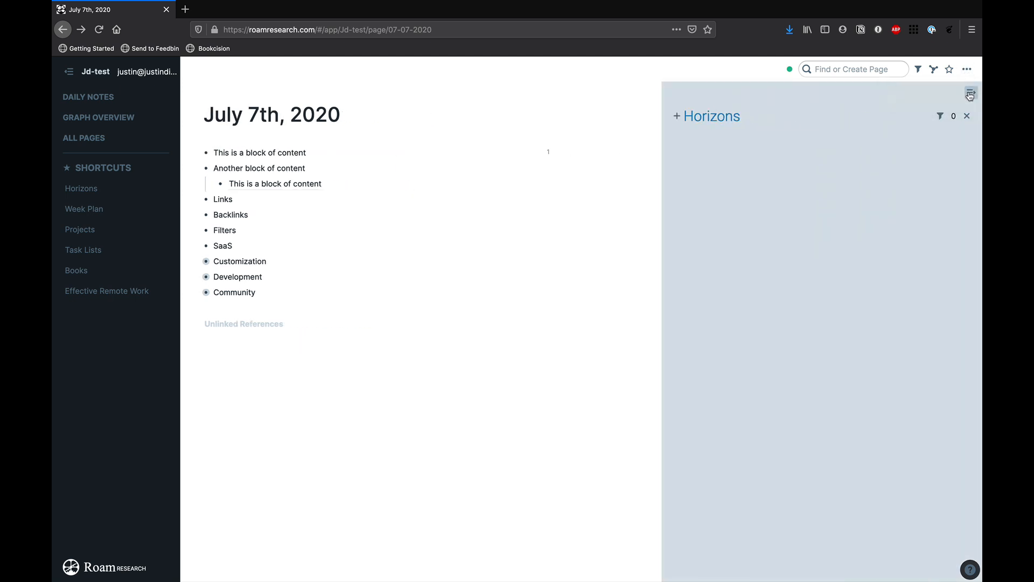
click(967, 116)
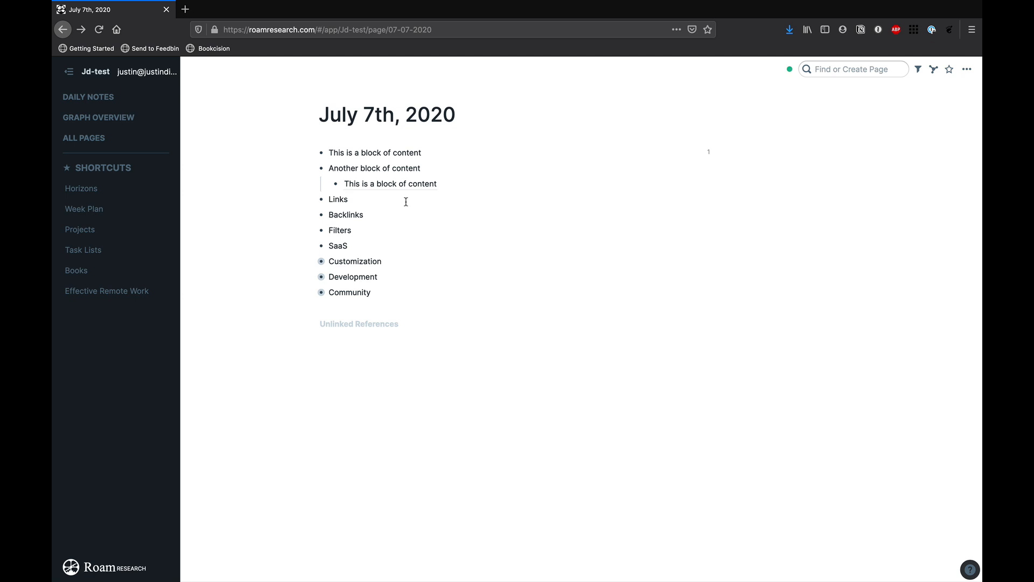
- Open Graph Overview from the left sidebar to view the network of linked pages
click(98, 117)
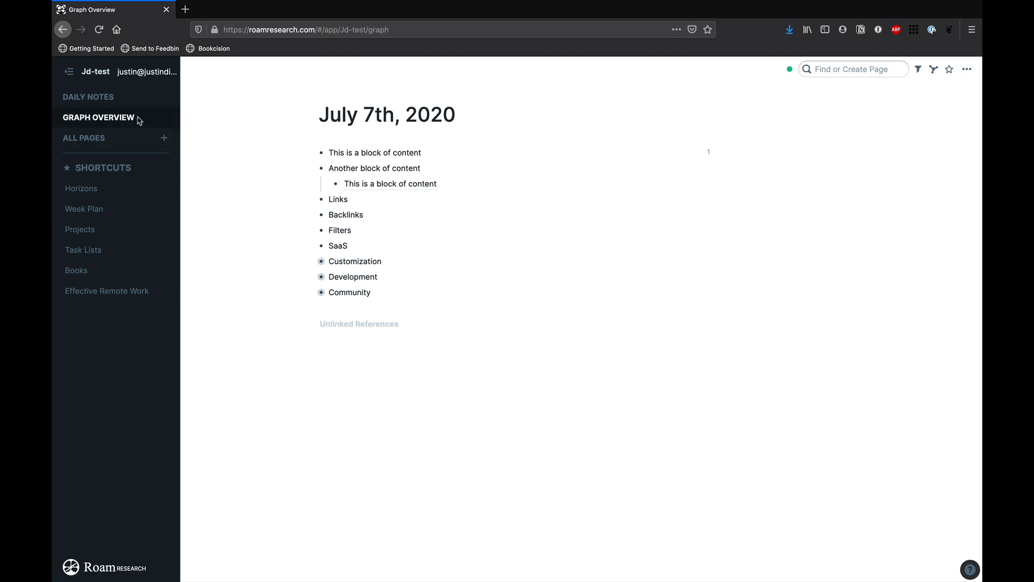
click(98, 118)
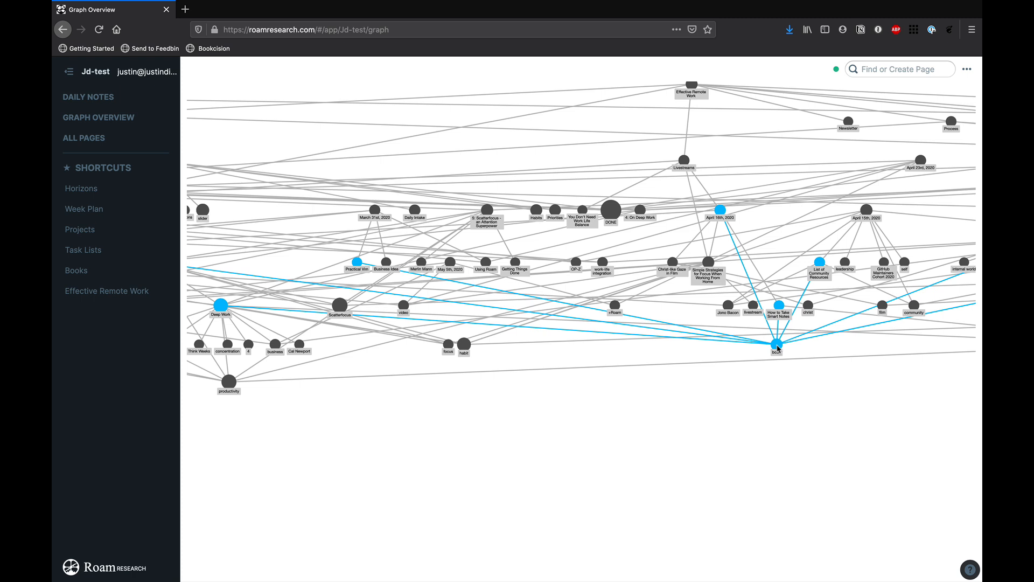
- Open the book page from the graph, then follow its How to Take Smart Notes link
click(776, 345)
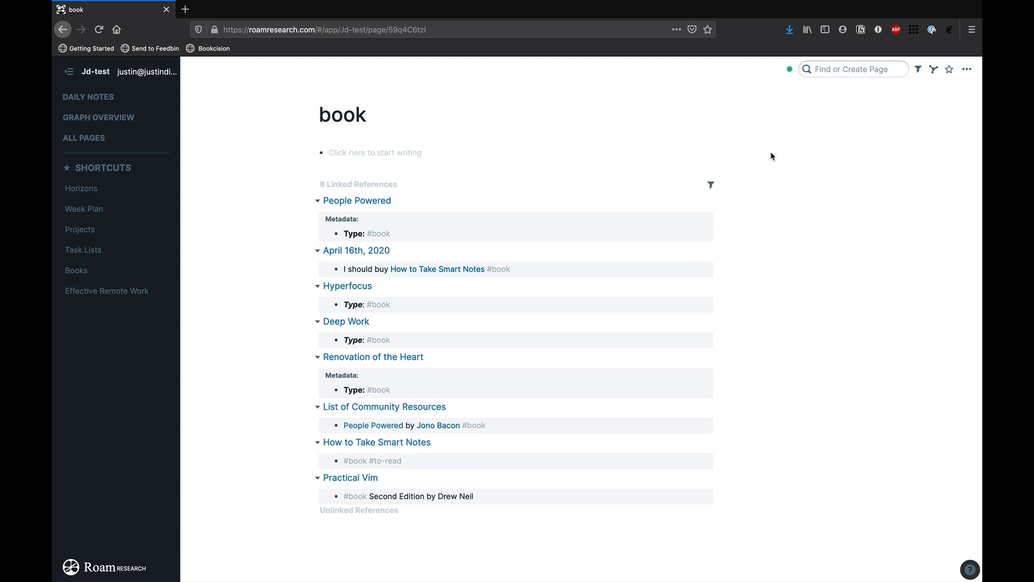
mouse_move(506, 121)
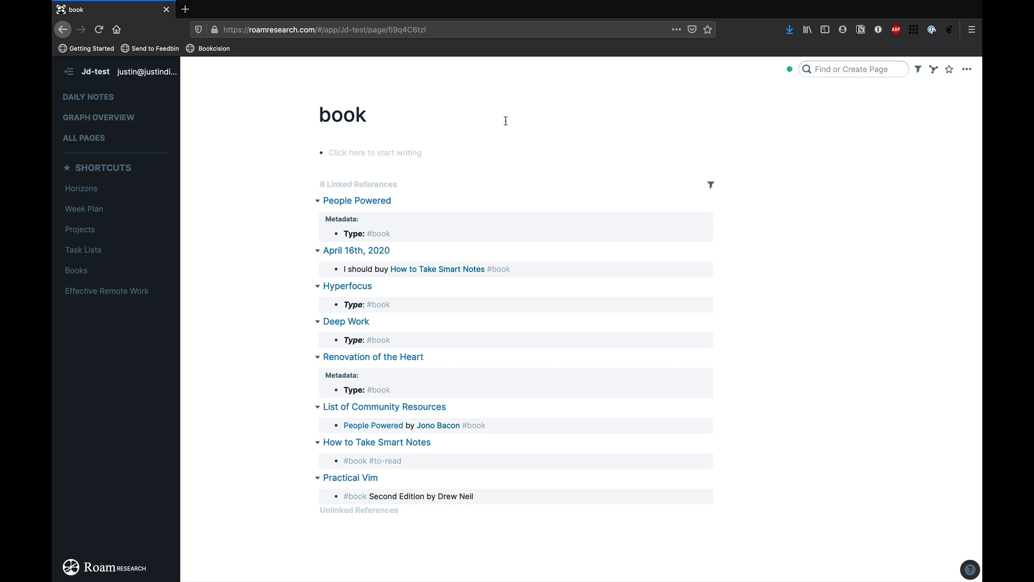
mouse_move(335, 153)
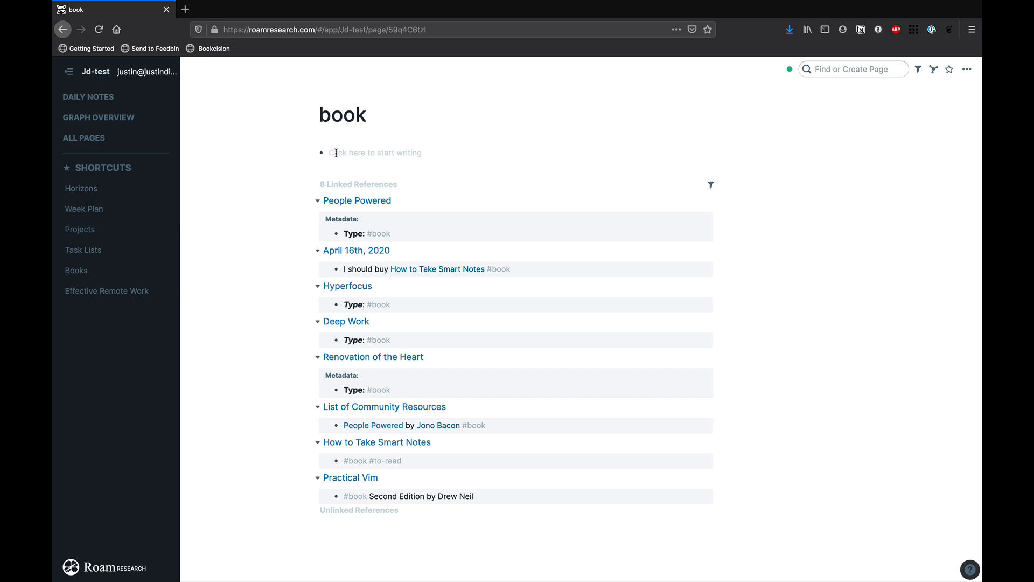
mouse_move(356, 200)
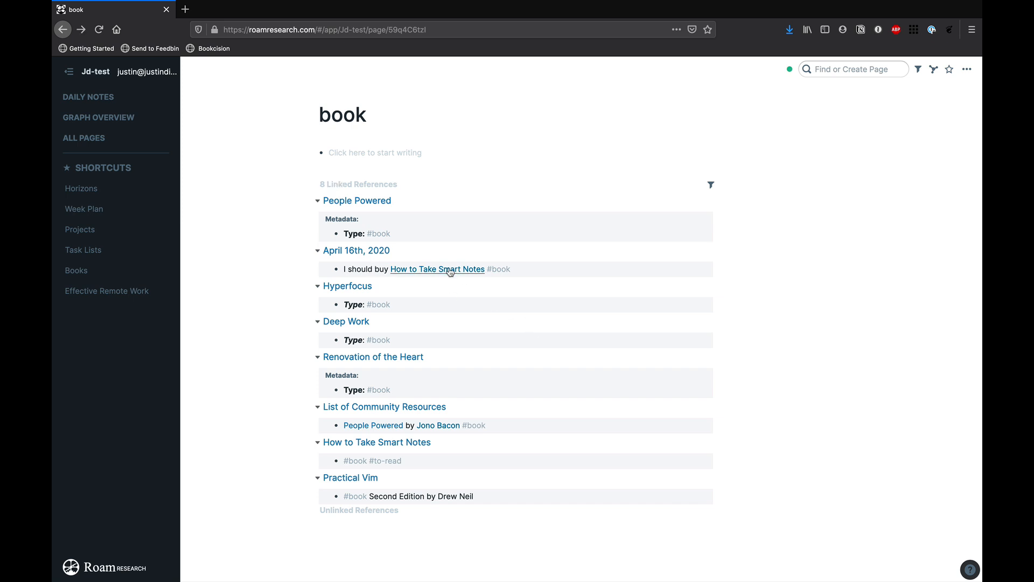
click(436, 268)
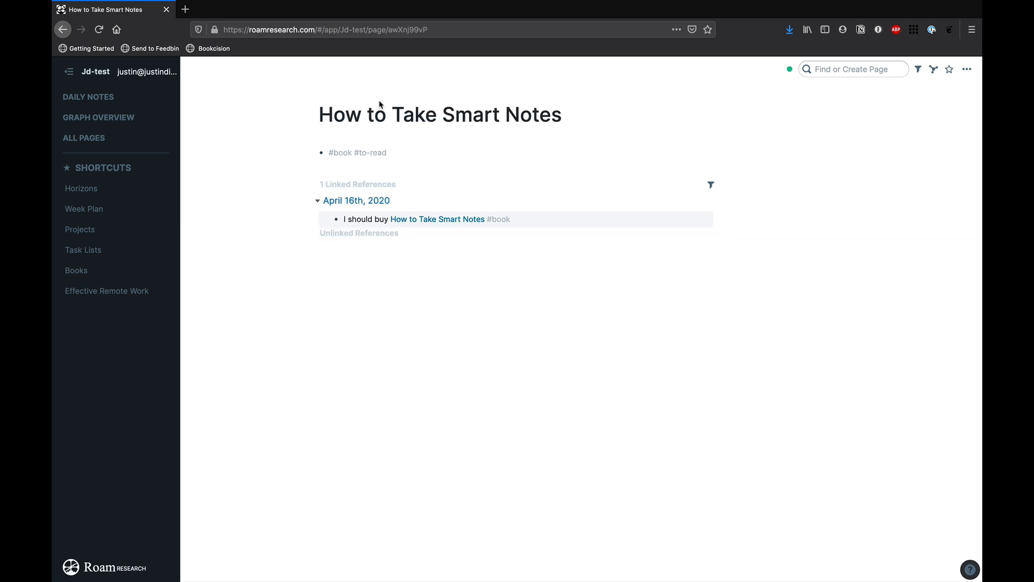
mouse_move(437, 220)
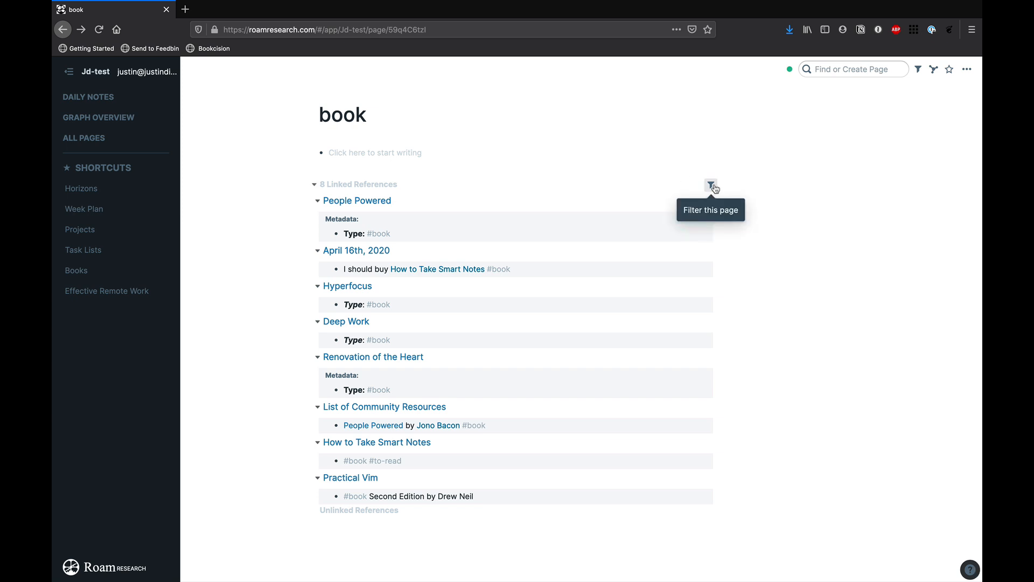
- Filter the book page's linked references to How to Take Smart Notes, showing 2 of 8
click(713, 185)
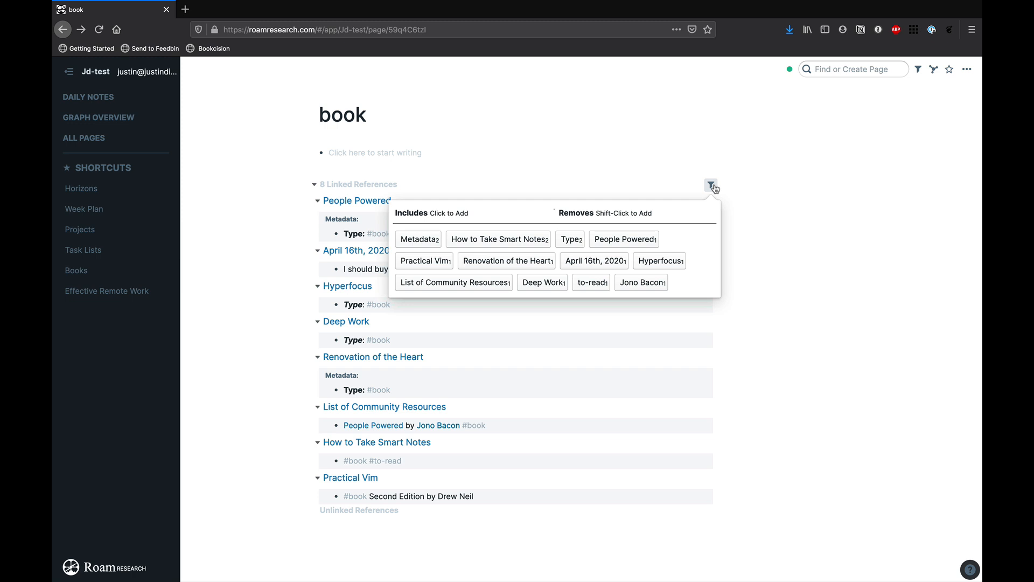
mouse_move(703, 195)
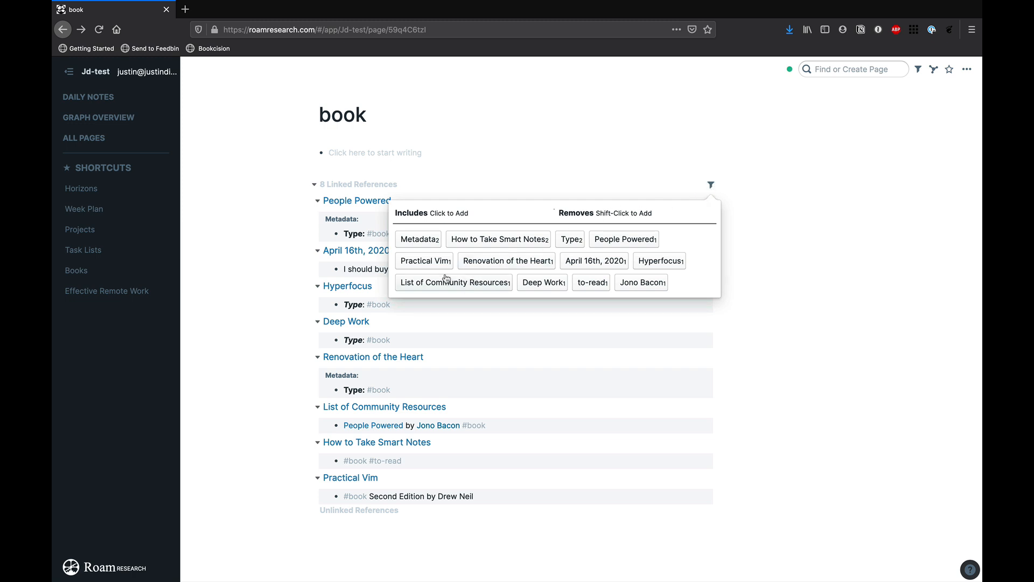
click(498, 239)
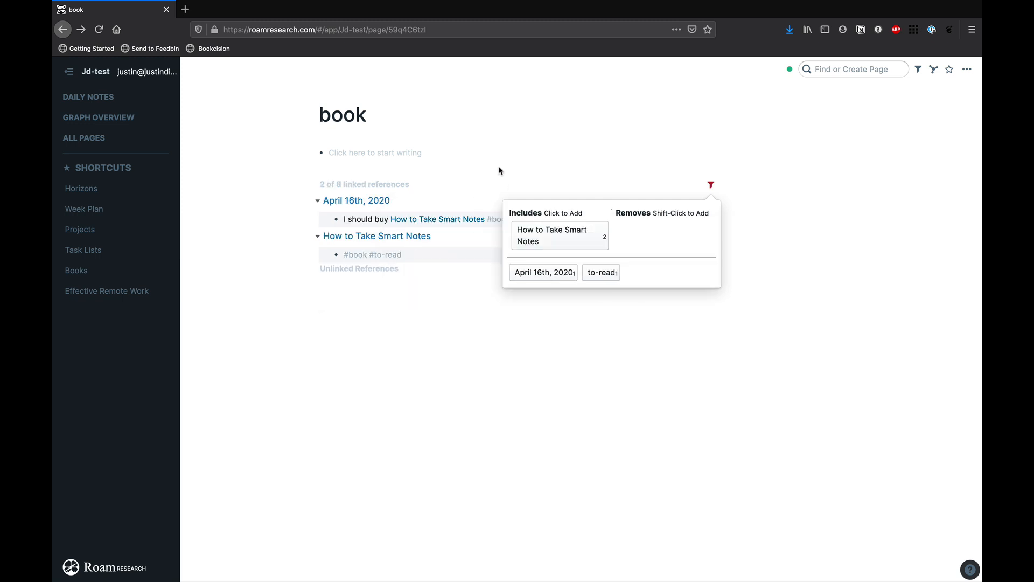
mouse_move(376, 236)
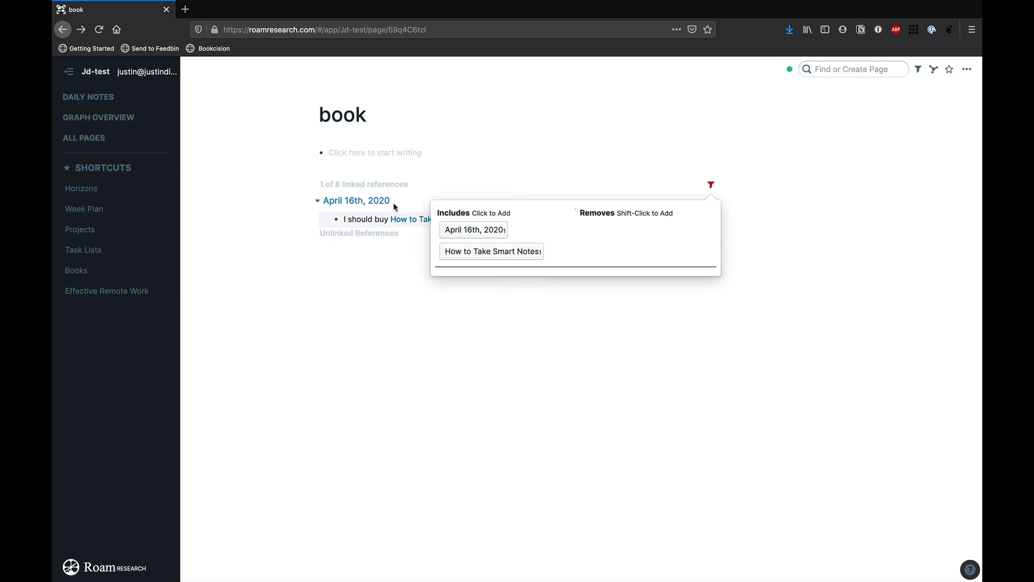
mouse_move(709, 183)
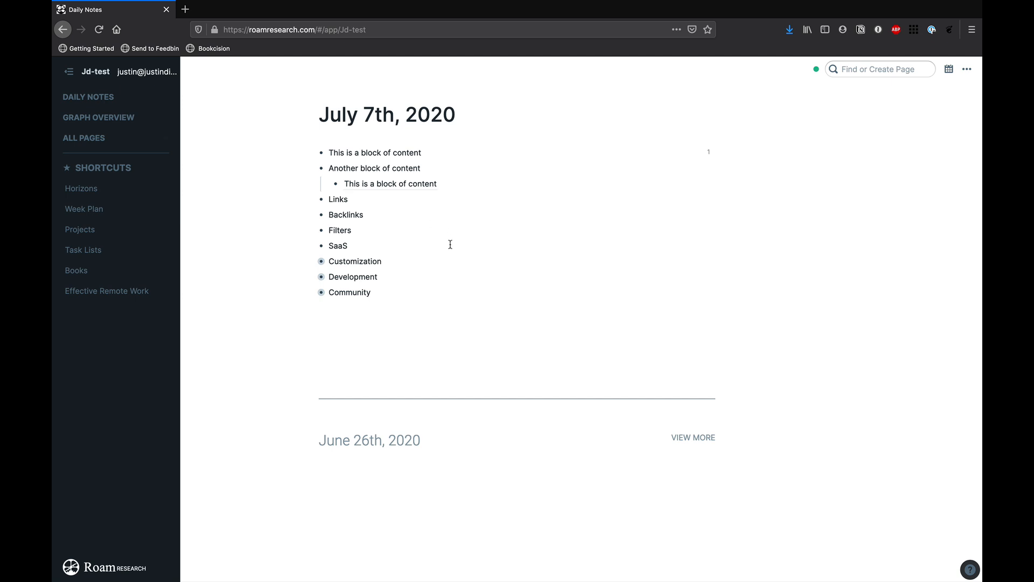
mouse_move(418, 236)
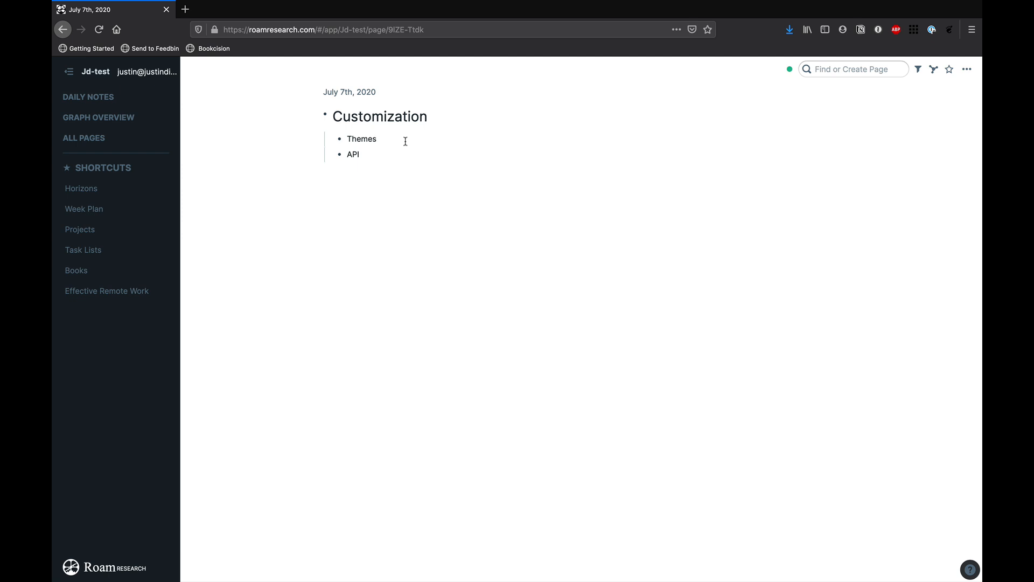
- Zoom into the Customization block so only its Themes and API points remain
click(362, 139)
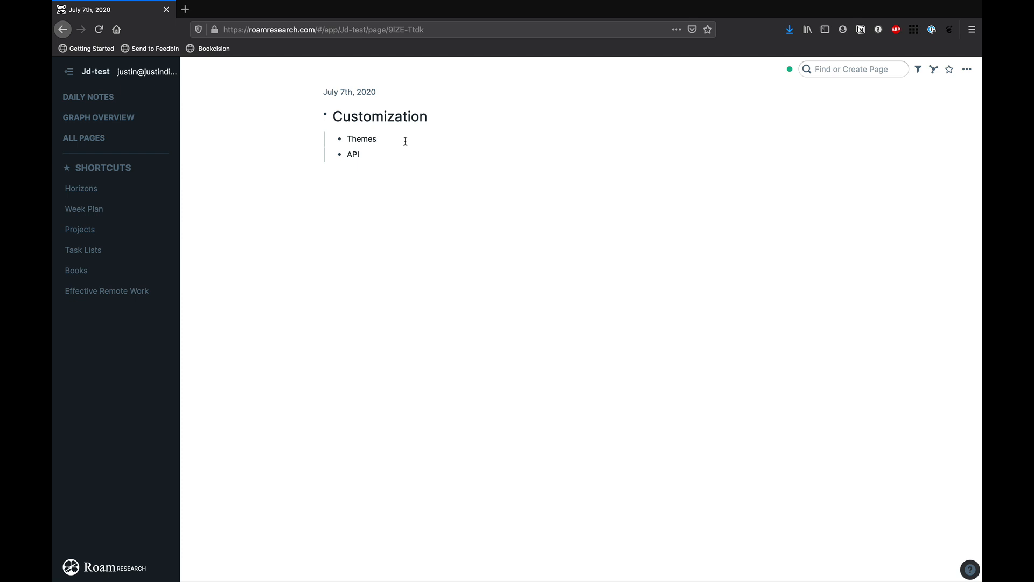
click(362, 138)
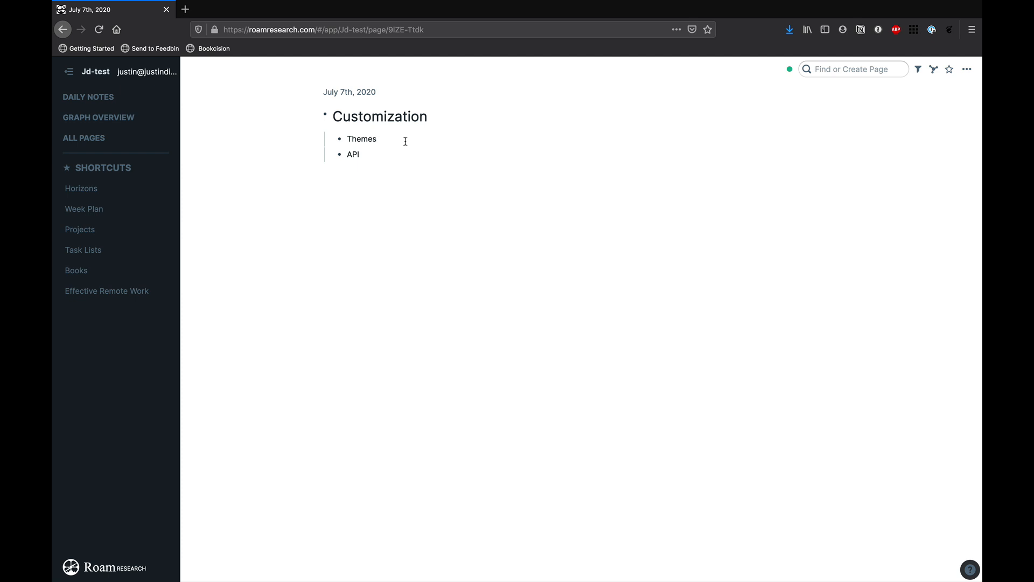
click(362, 138)
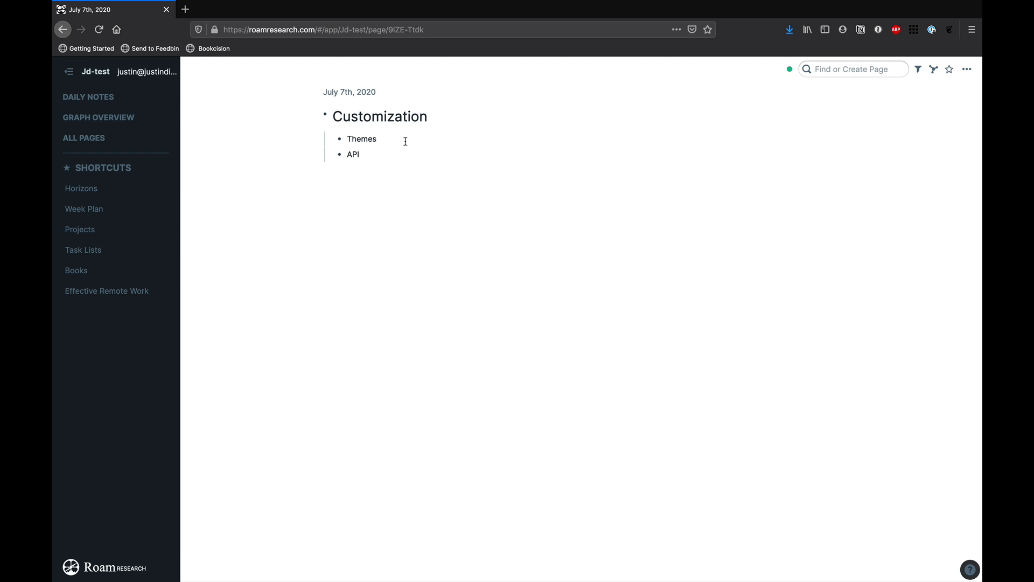
click(361, 138)
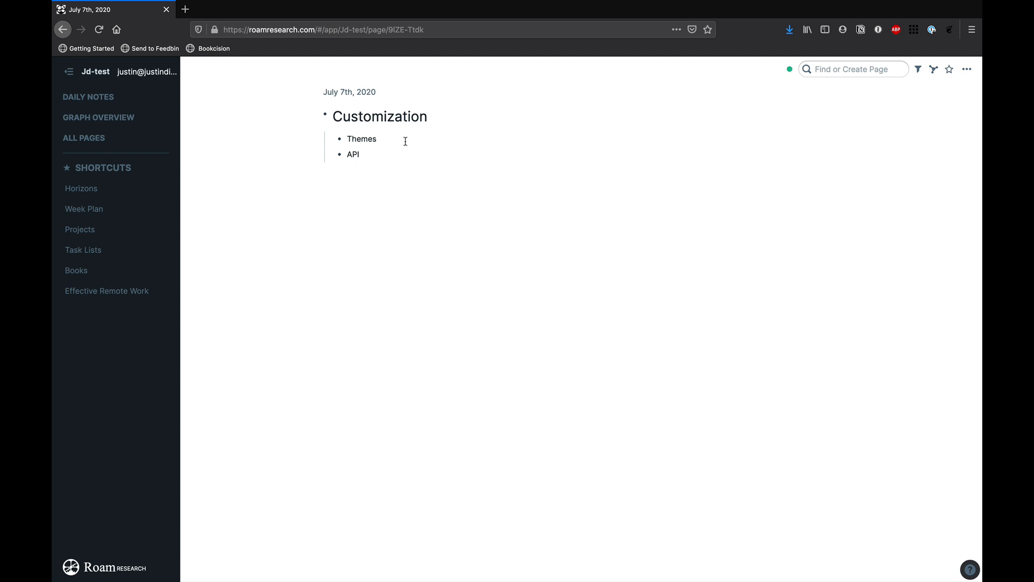
click(378, 139)
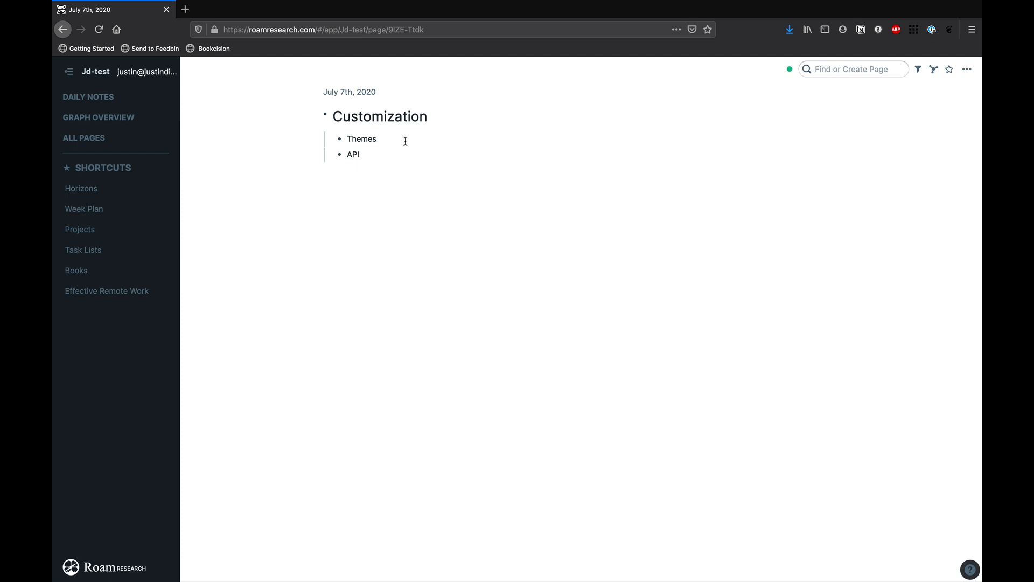
click(379, 138)
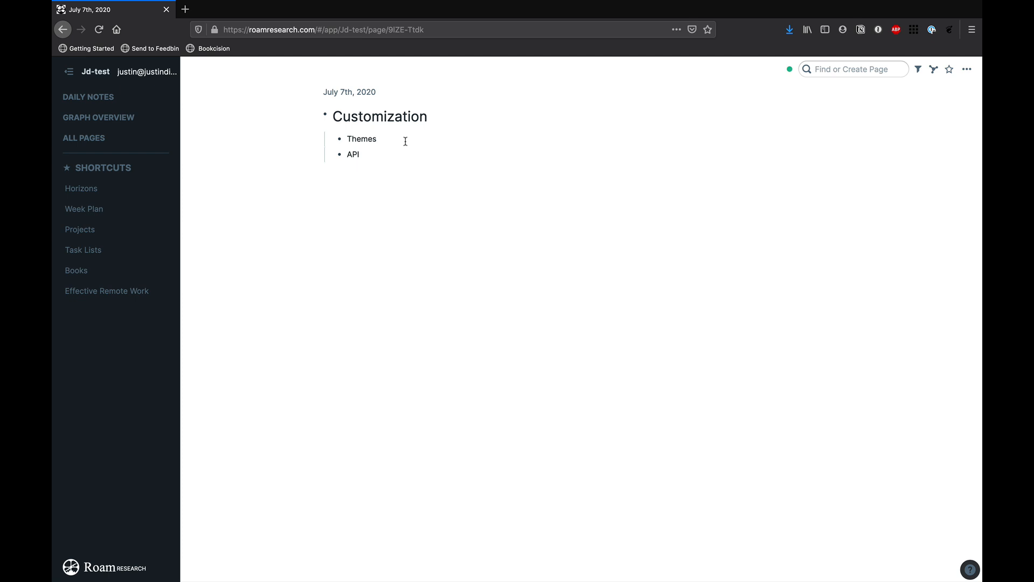
click(378, 138)
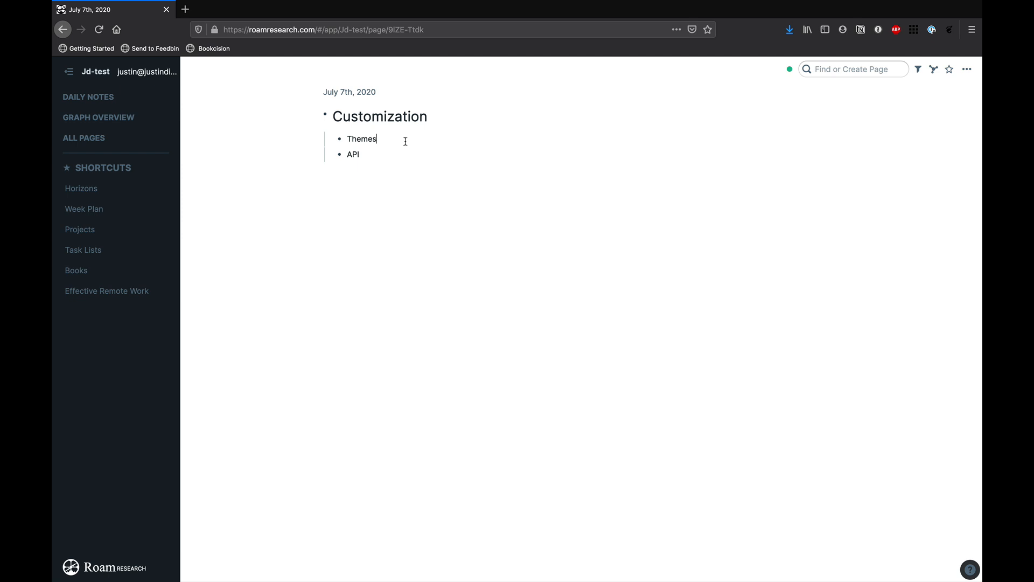
click(88, 96)
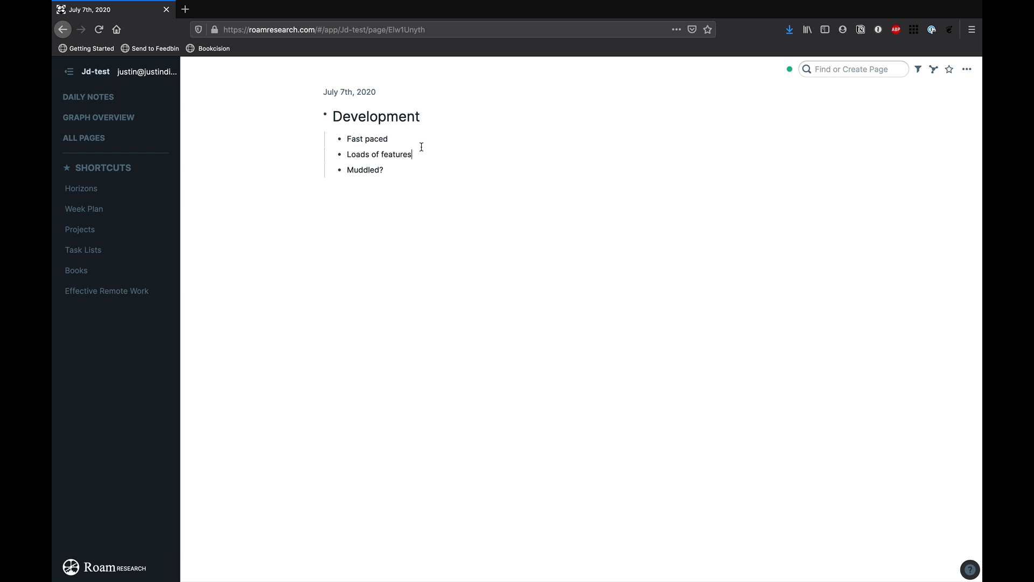
- Type / on Loads of features and scroll through the slash command menu
text(/)
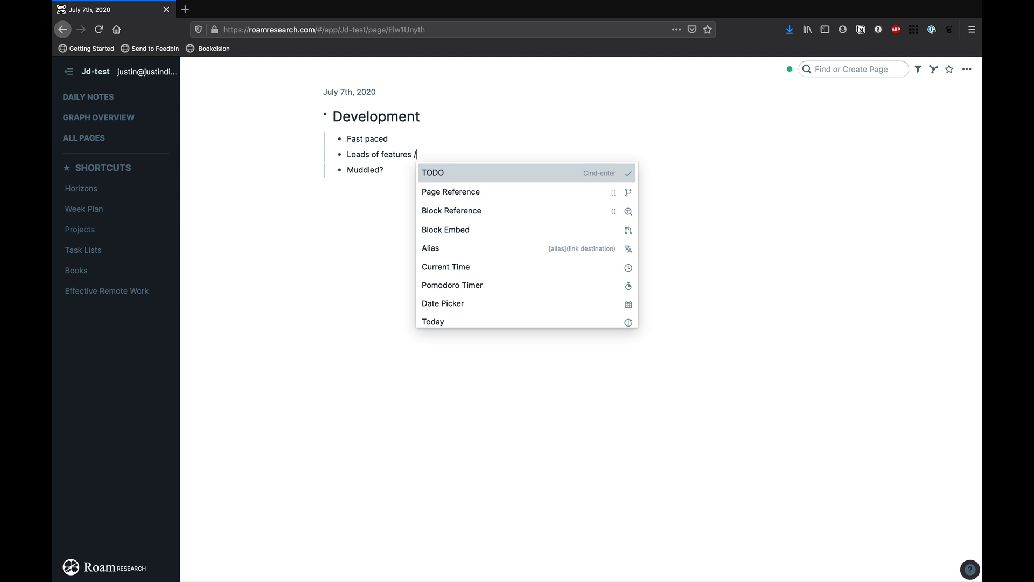
mouse_move(502, 259)
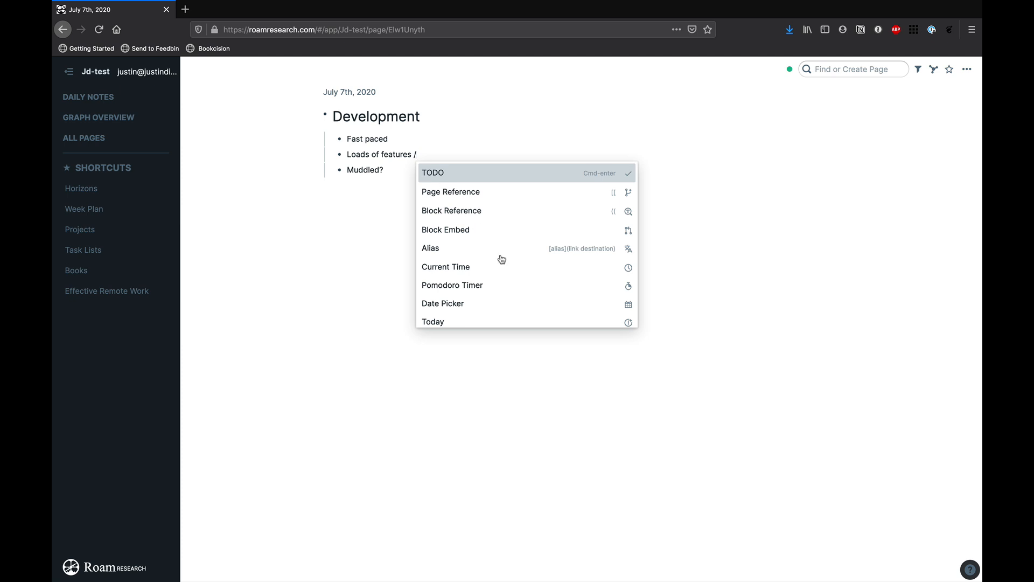
scroll(down, 3)
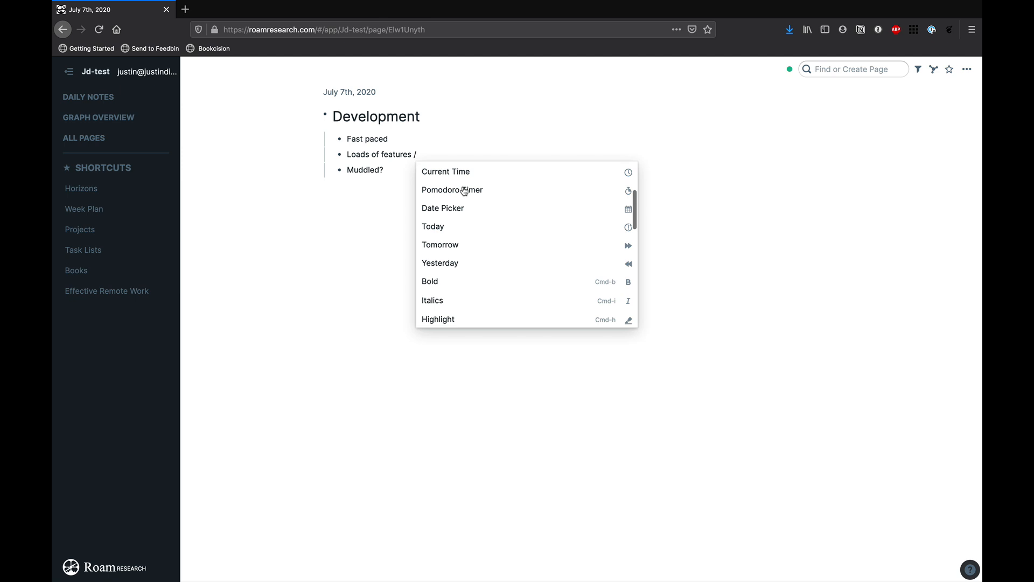
scroll(down, 3)
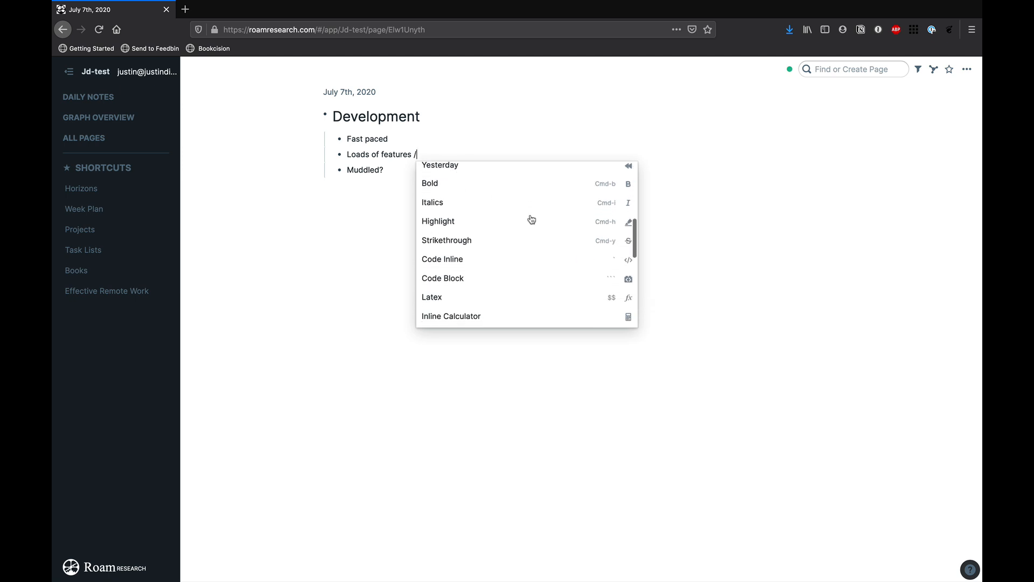
scroll(down, 3)
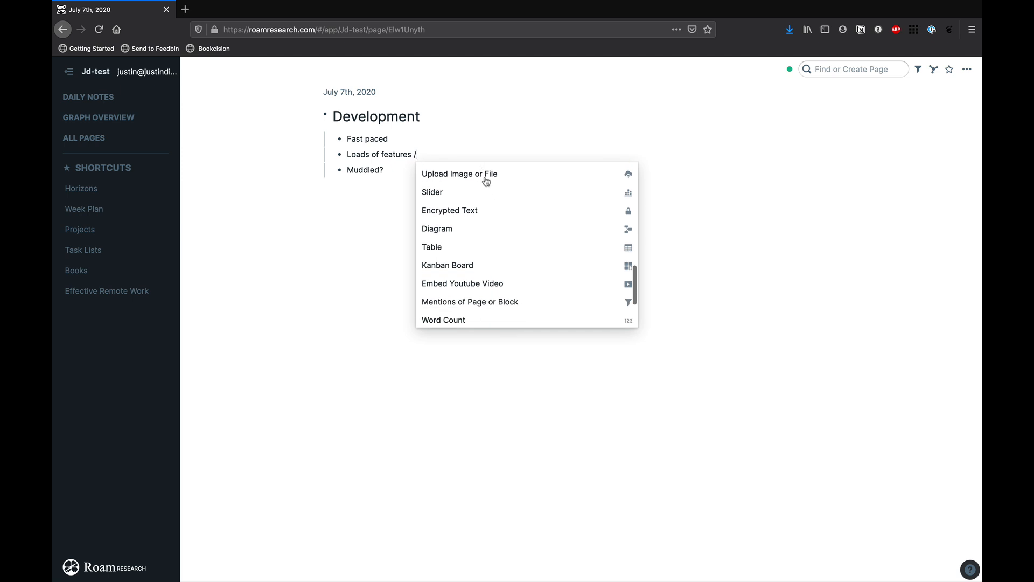
scroll(down, 3)
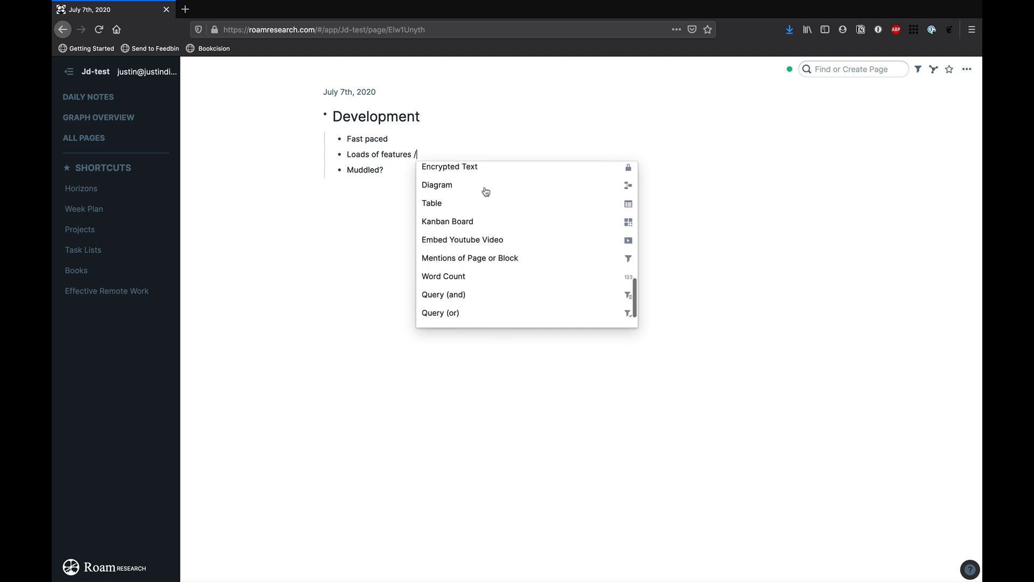
mouse_move(524, 238)
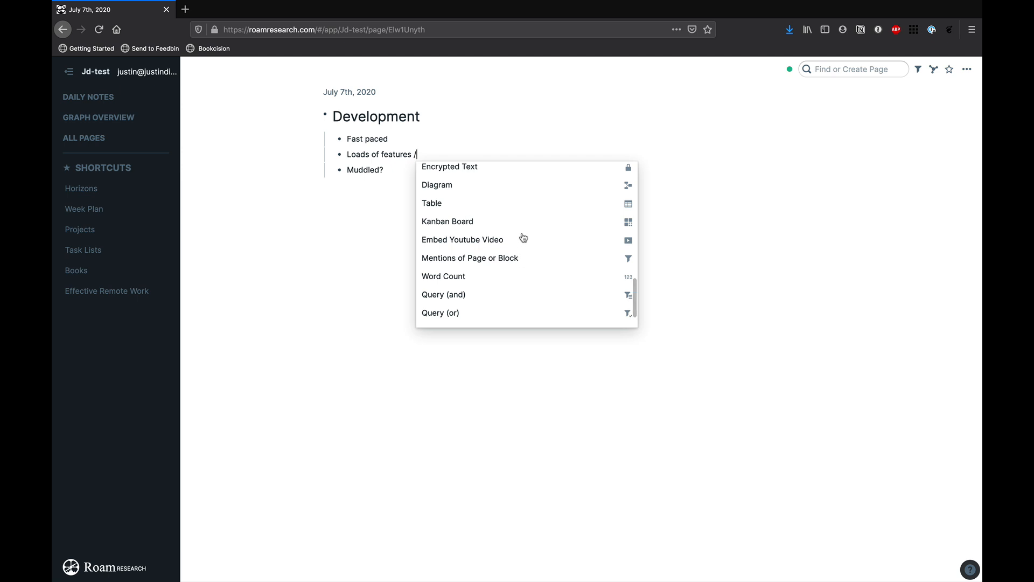
scroll(down, 3)
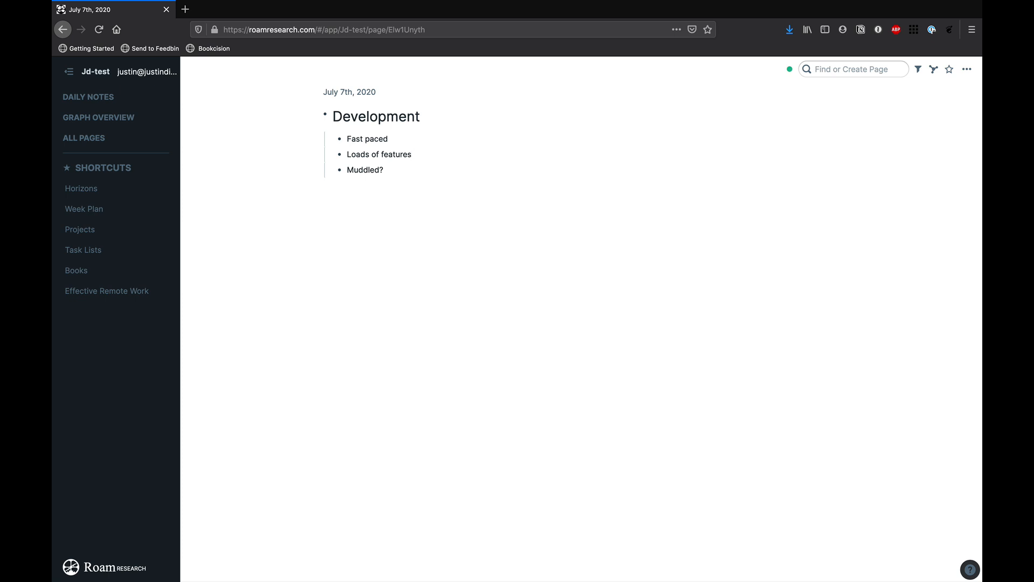
click(412, 154)
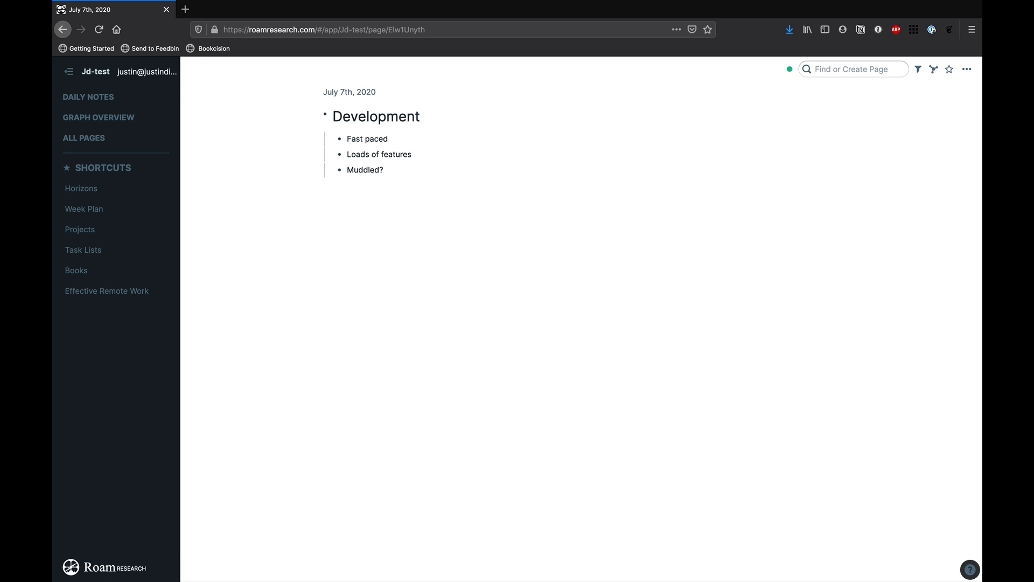
click(412, 154)
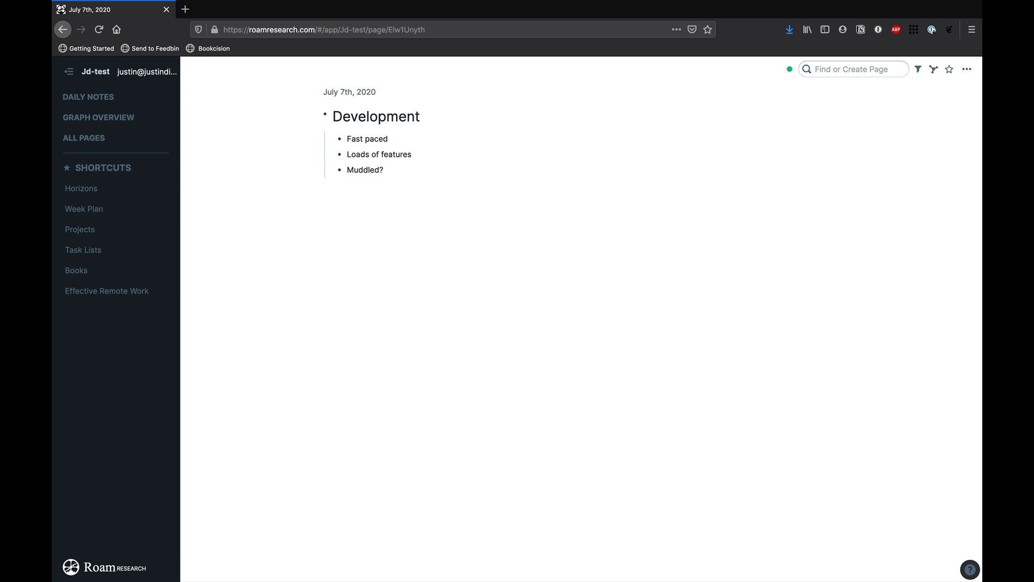
click(411, 154)
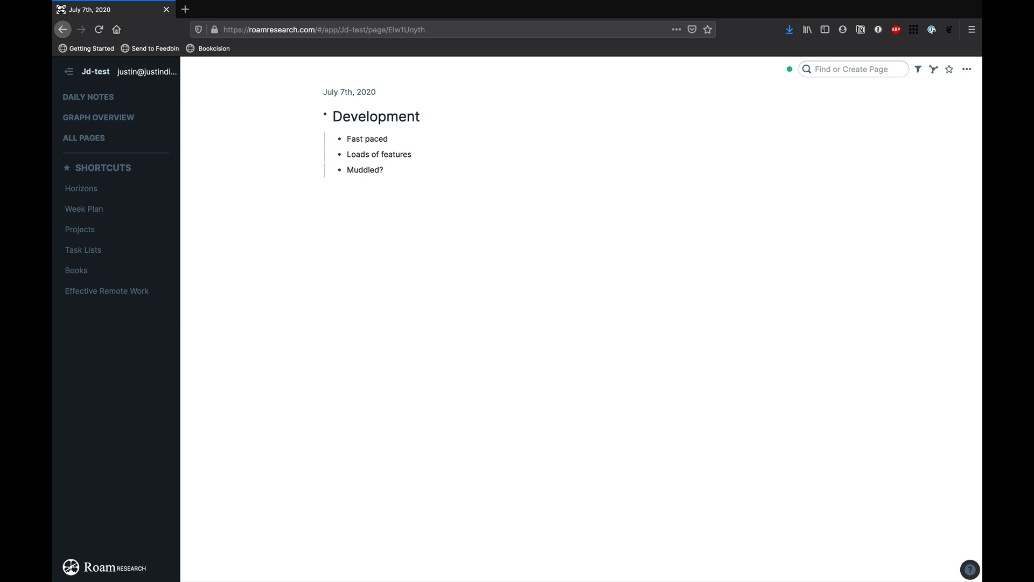
click(412, 154)
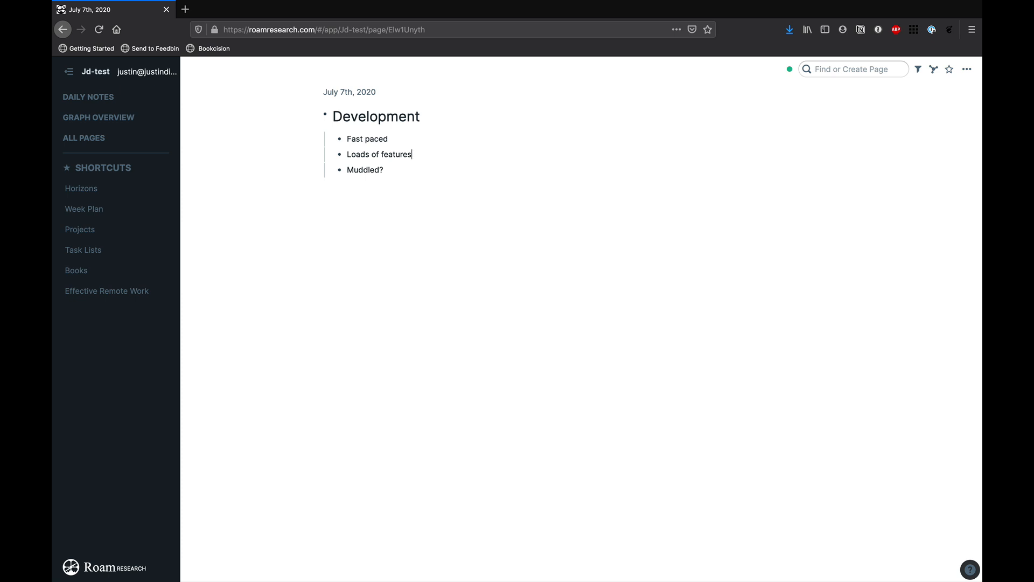
mouse_move(439, 158)
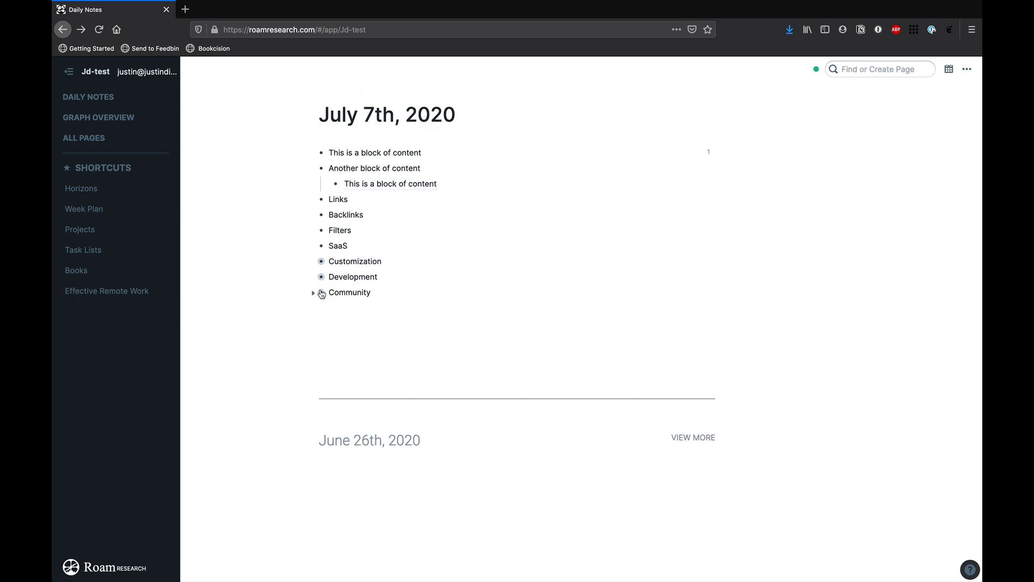
click(321, 277)
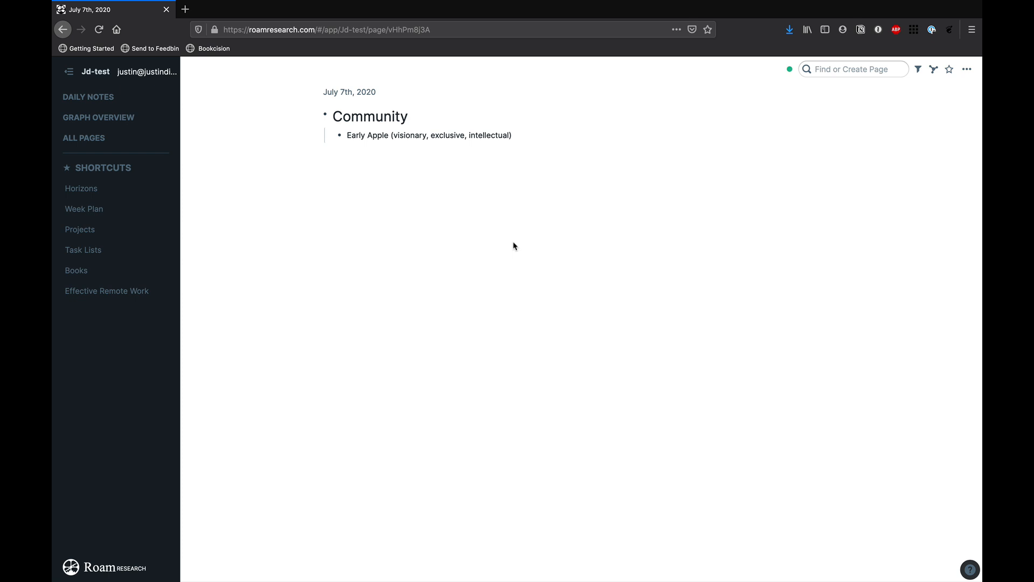
click(408, 116)
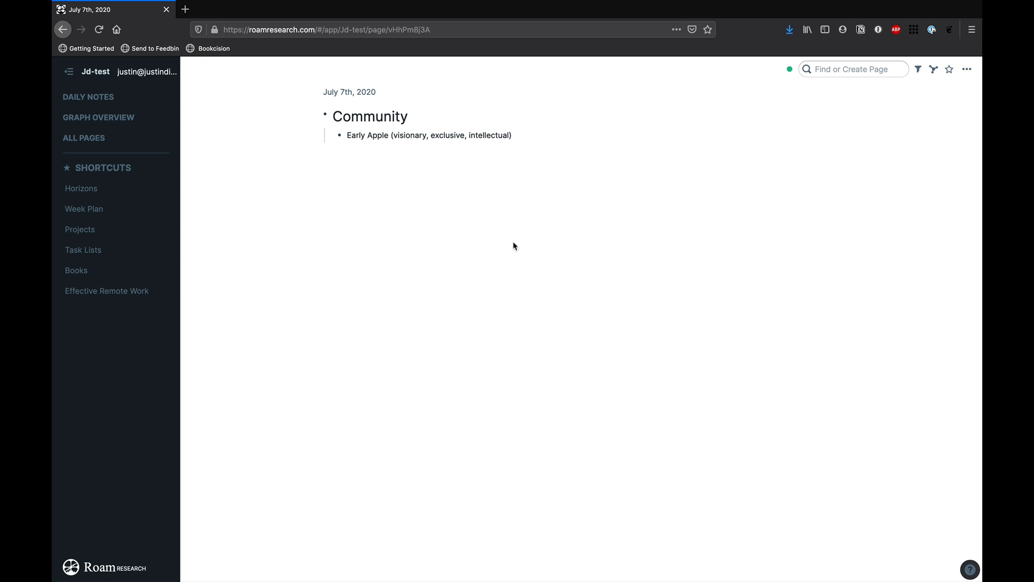
click(408, 117)
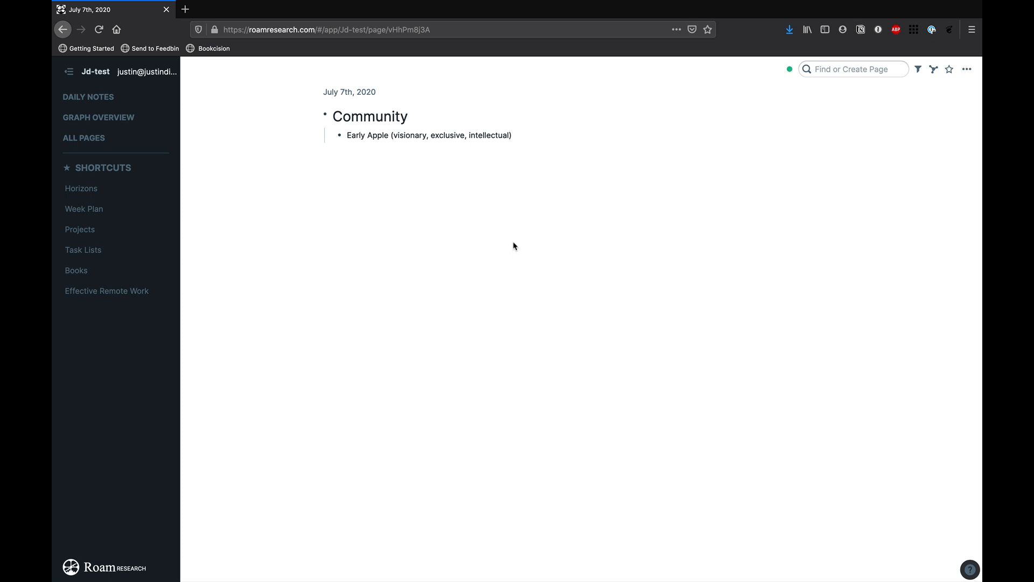
click(406, 117)
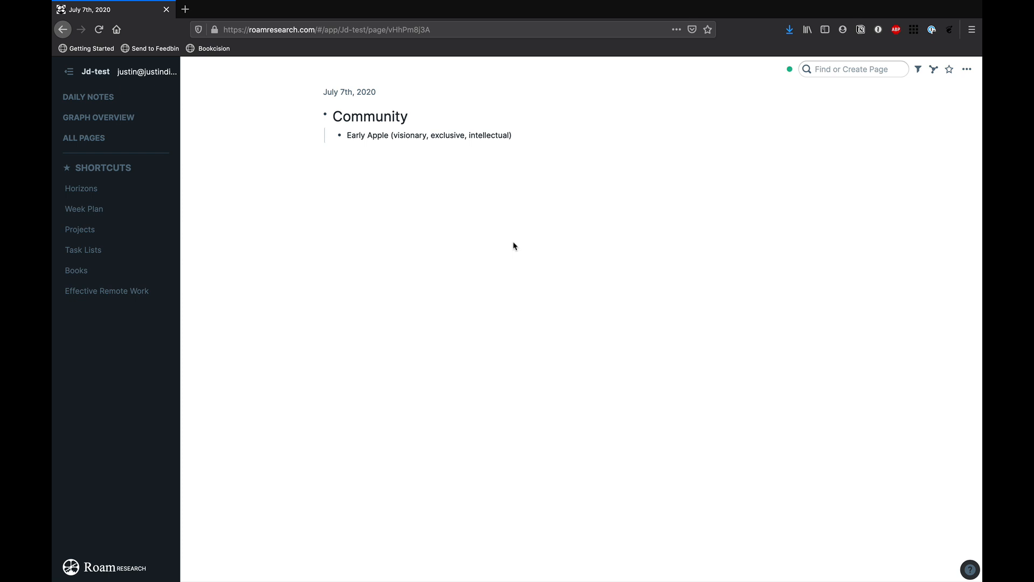
click(407, 117)
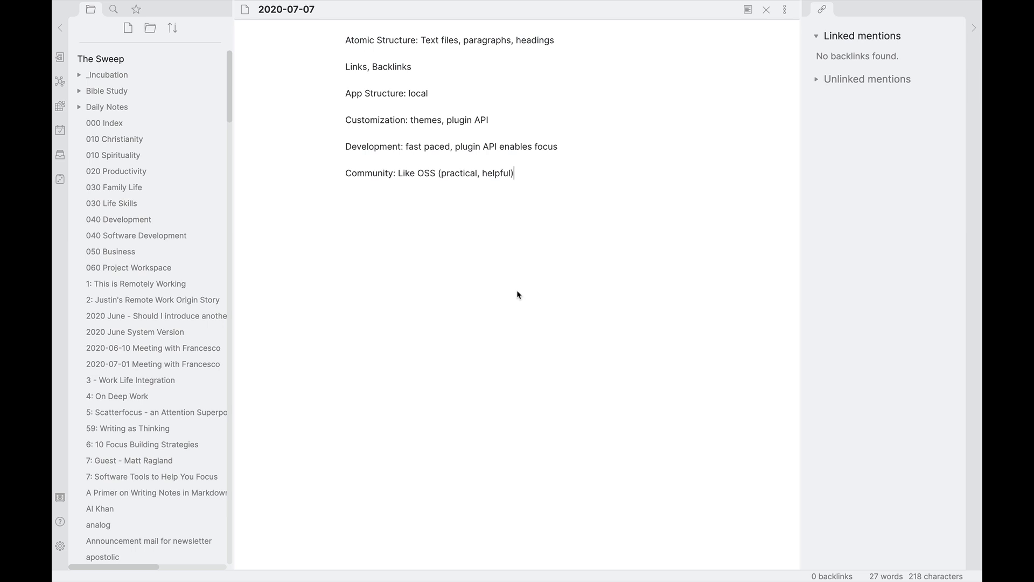
- Start a [[ wiki-link after 'Links, Backlinks' to bring up note suggestions
click(411, 67)
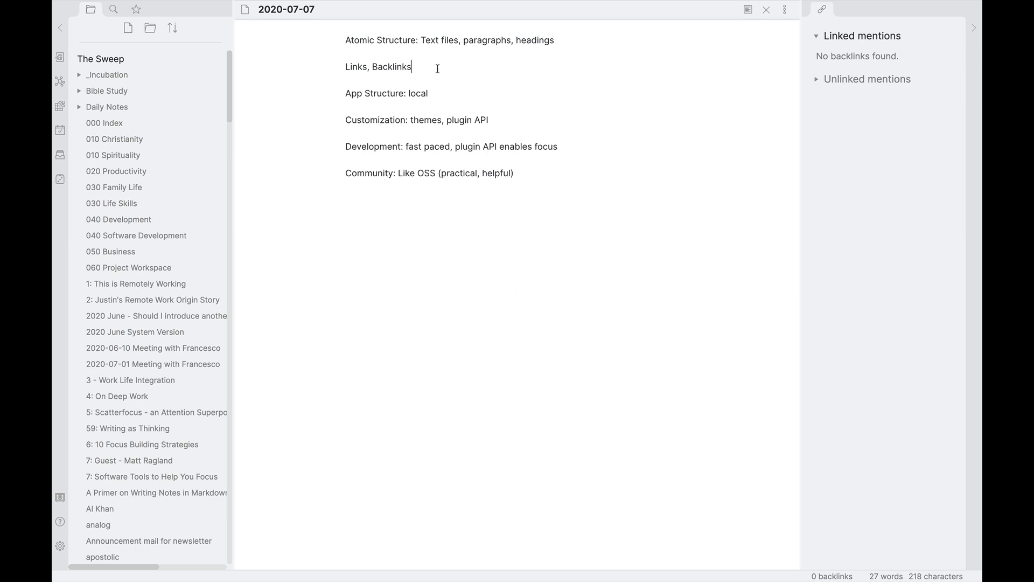
text([[)
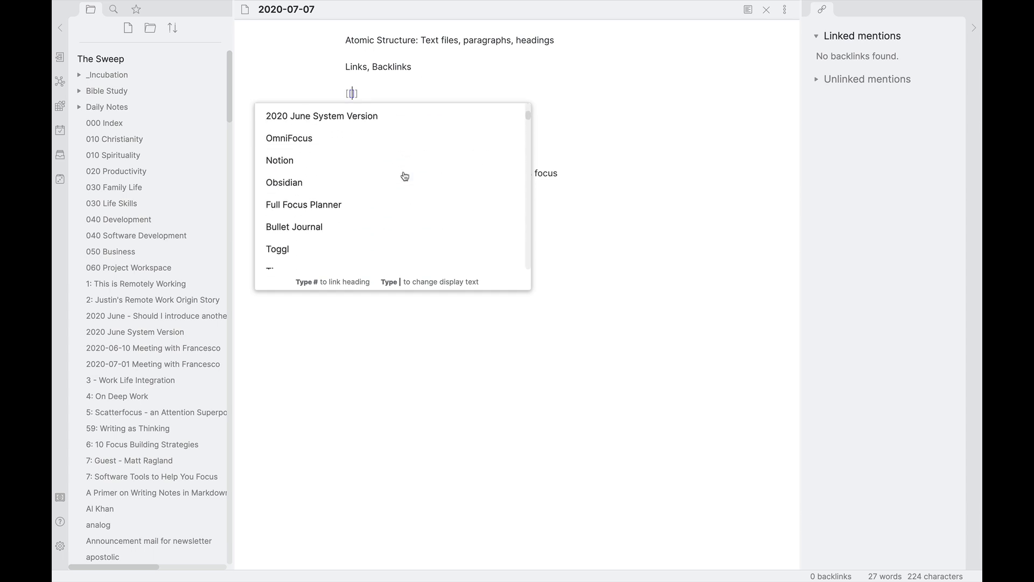
- Link to Full Focus Planner, open it in a split pane, and show its backlinks
click(303, 204)
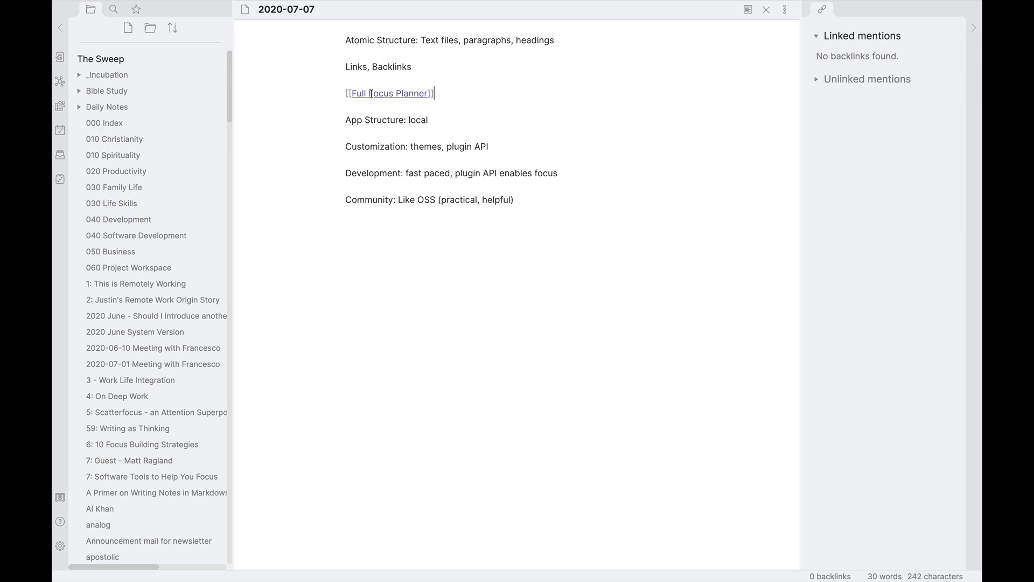
click(390, 93)
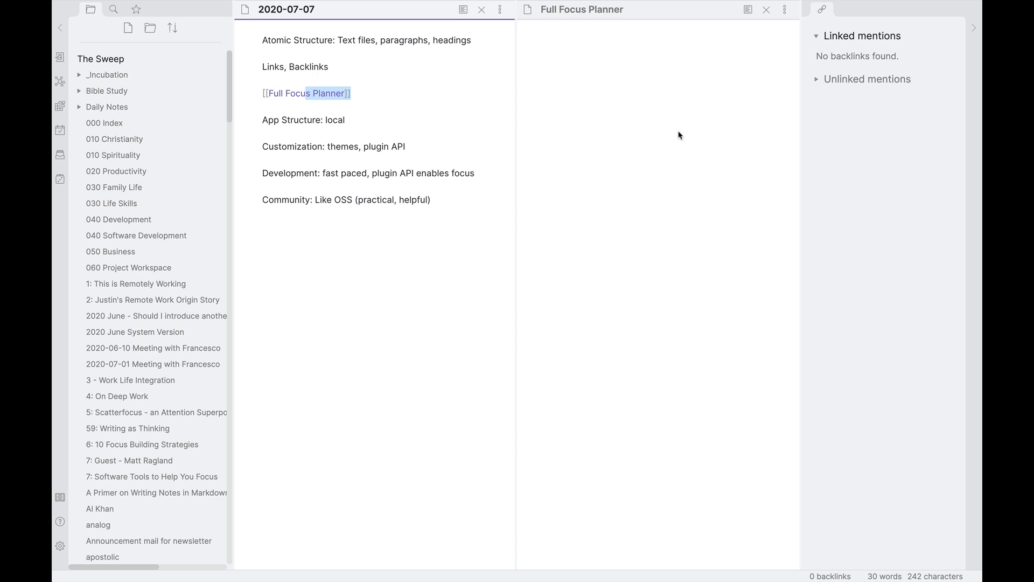
mouse_move(777, 104)
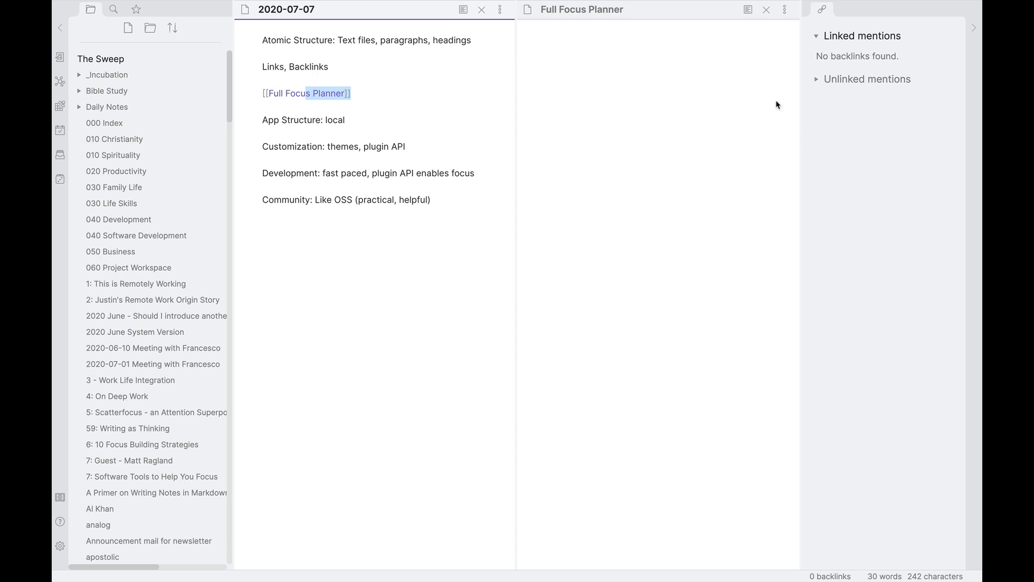
click(580, 9)
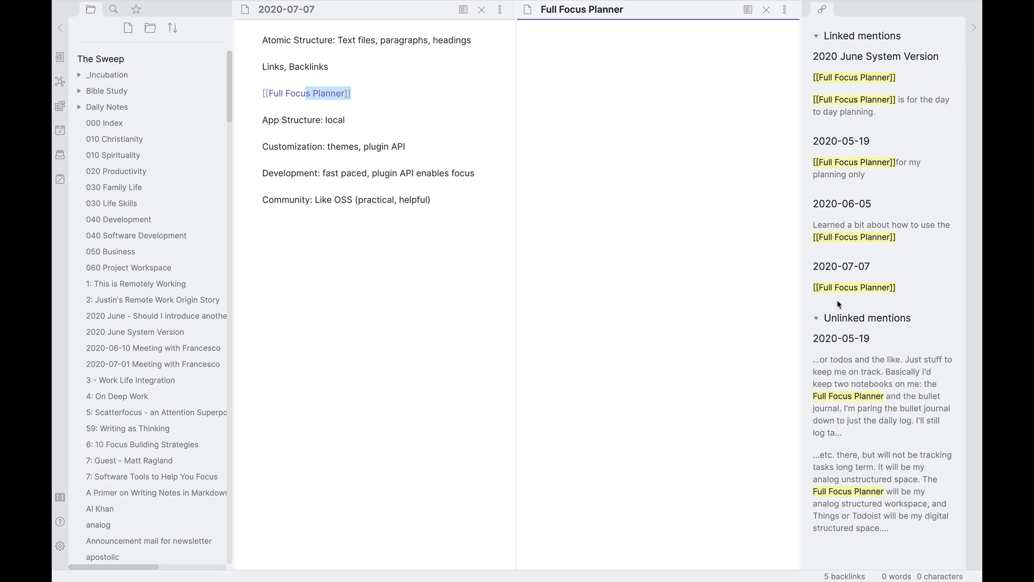
- Collapse the Unlinked mentions section for Full Focus Planner in the Backlinks pane
click(817, 317)
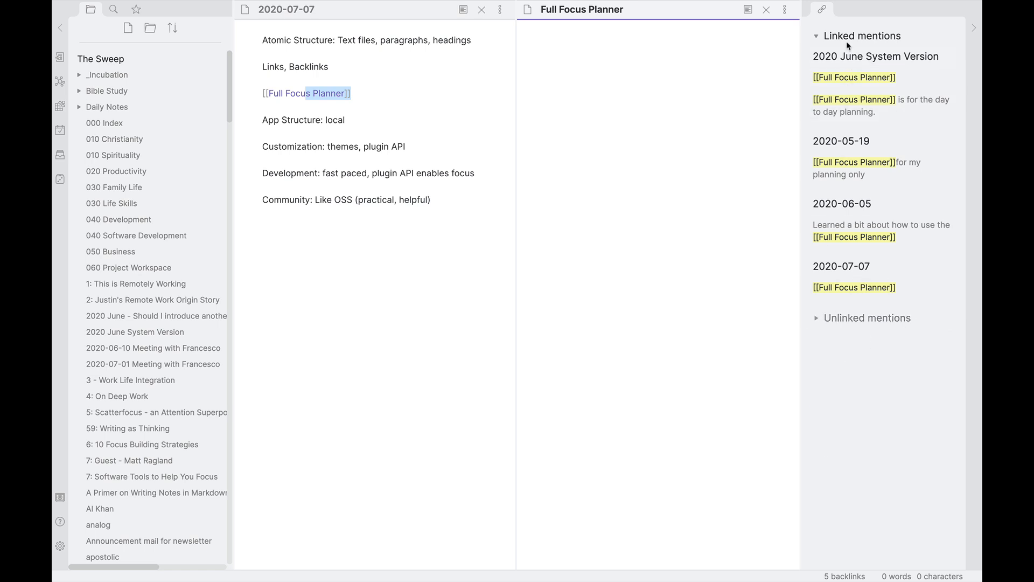
mouse_move(846, 39)
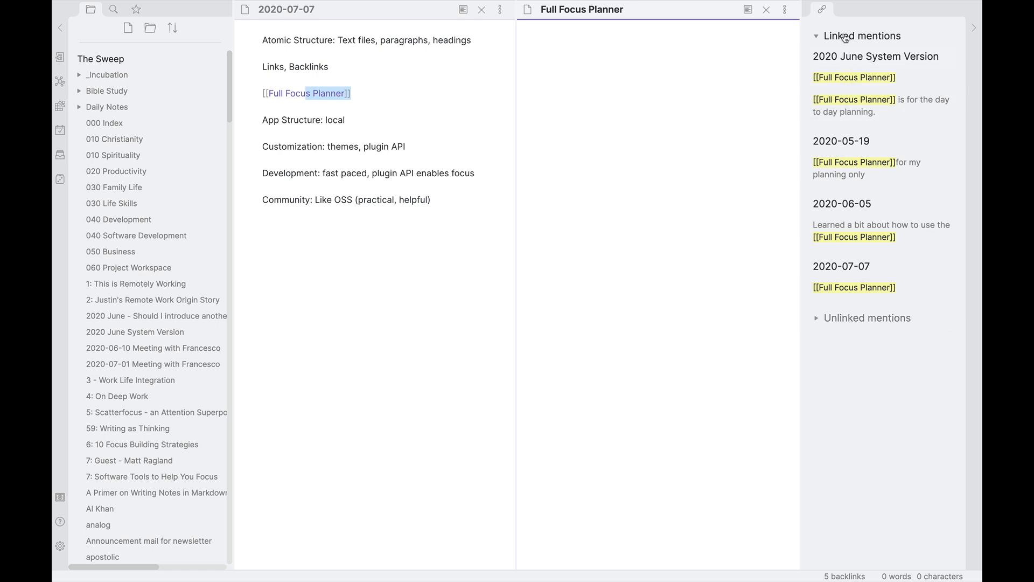
mouse_move(900, 32)
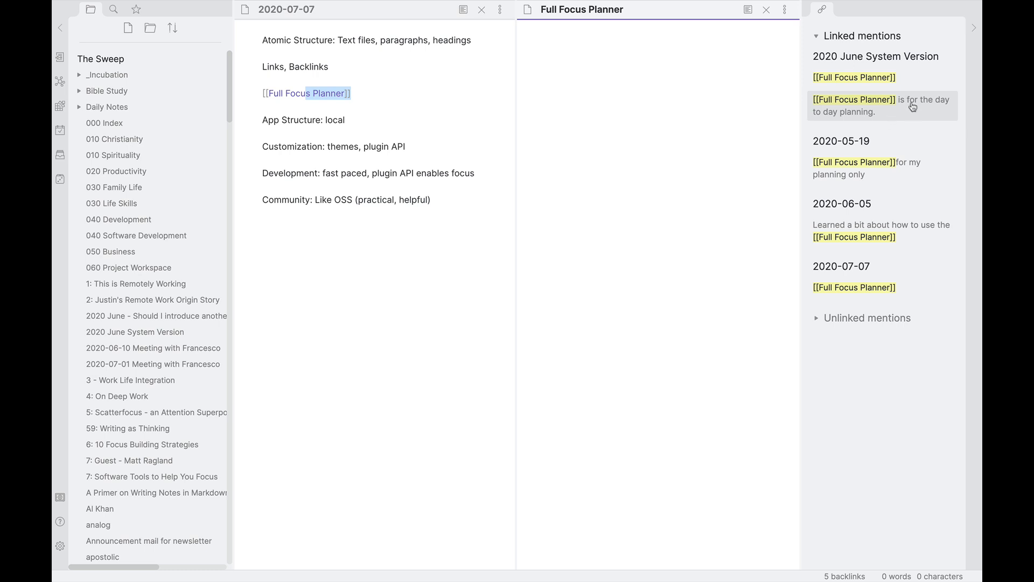
mouse_move(876, 113)
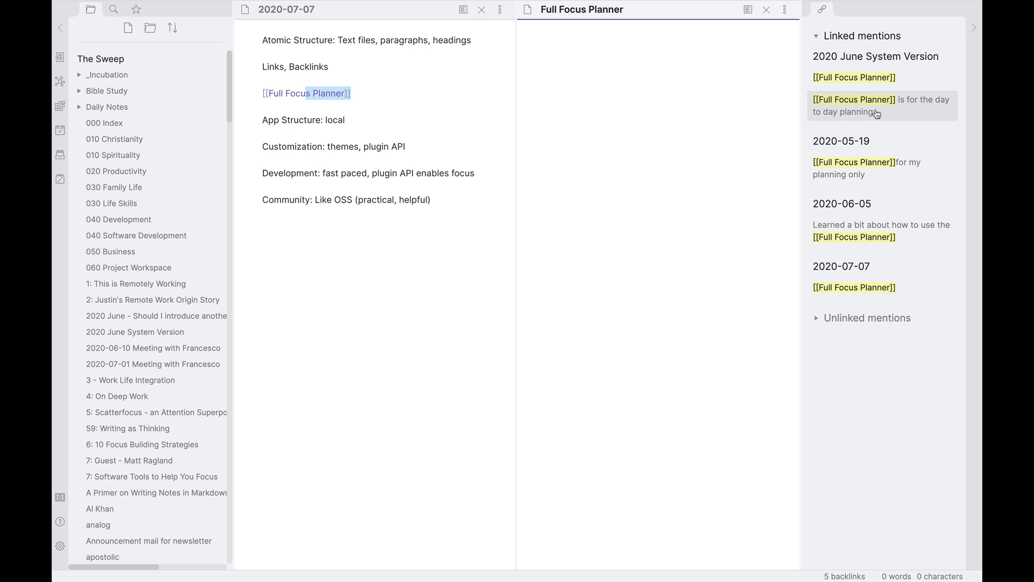
mouse_move(765, 9)
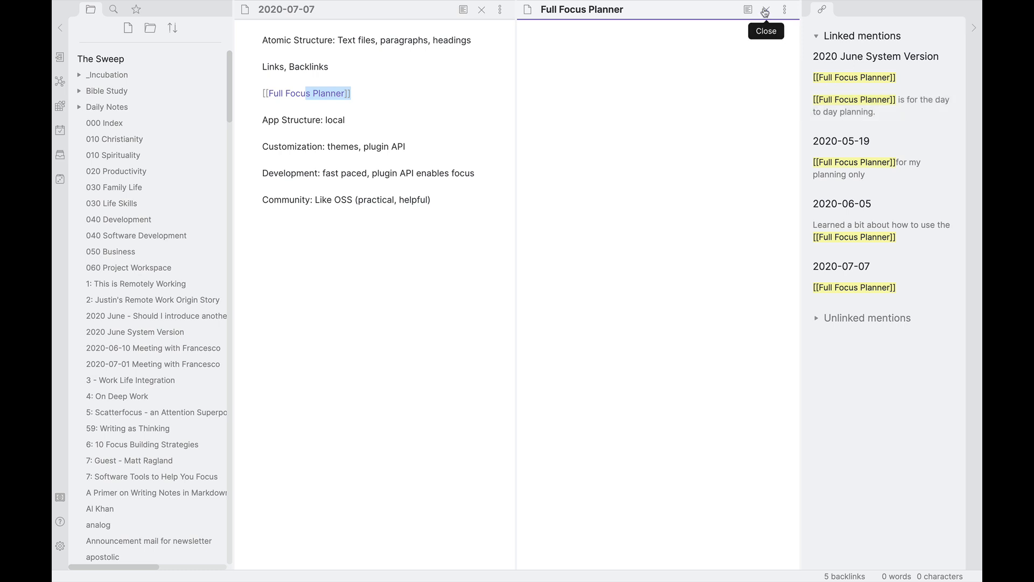
mouse_move(770, 20)
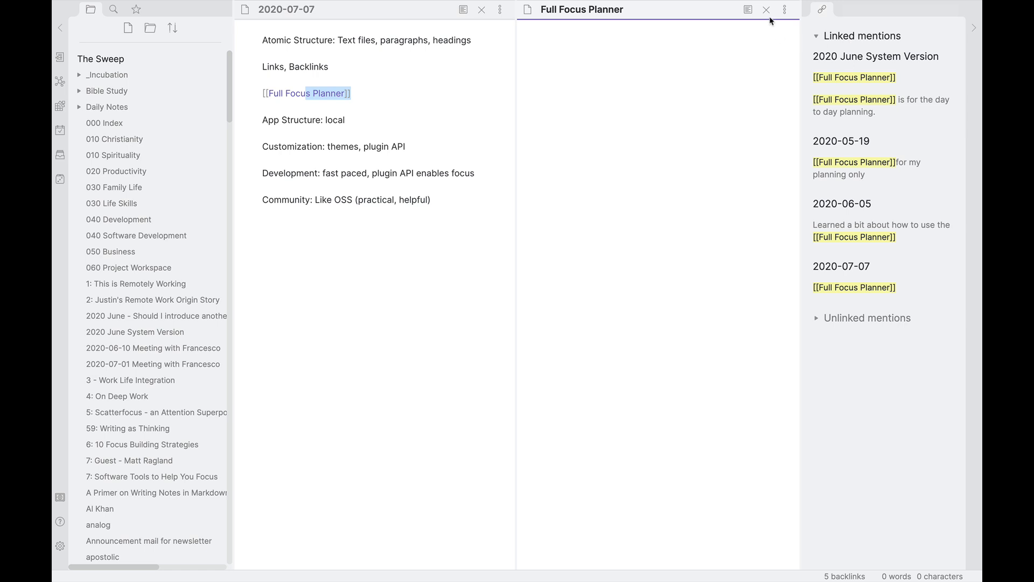
mouse_move(766, 10)
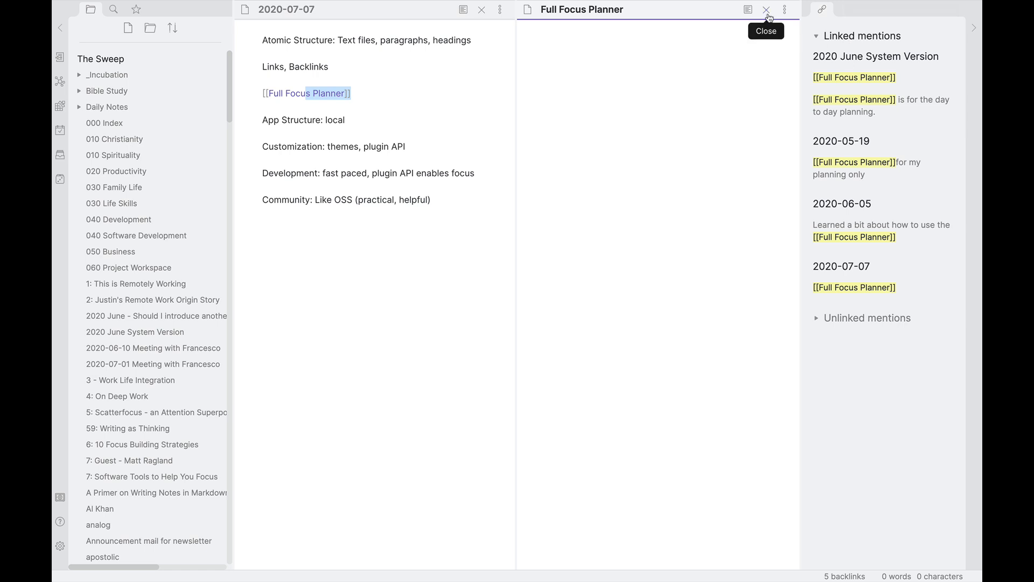
- Close the Full Focus Planner pane and place the cursor in the 2020-07-07 daily note
click(766, 9)
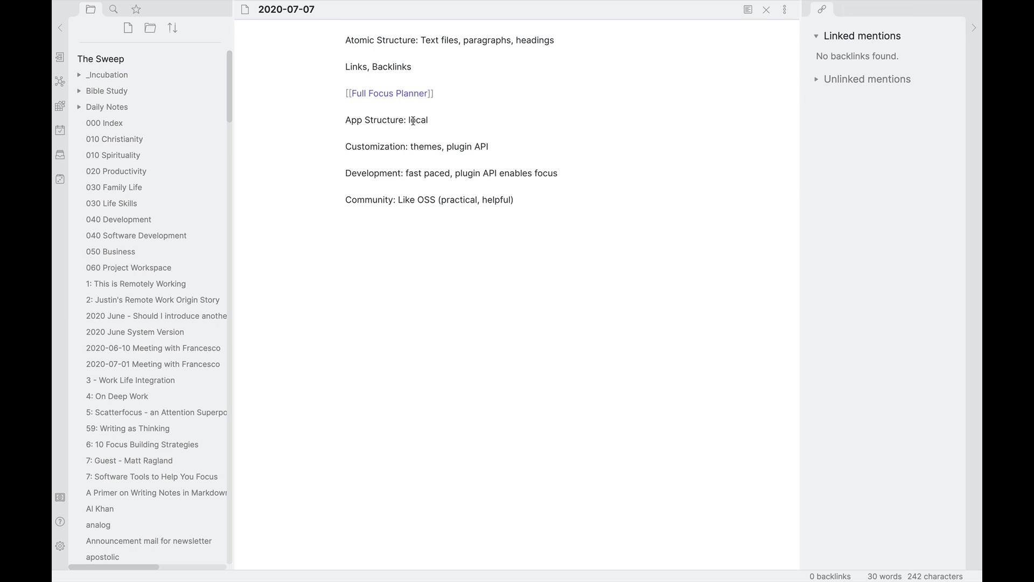
click(381, 119)
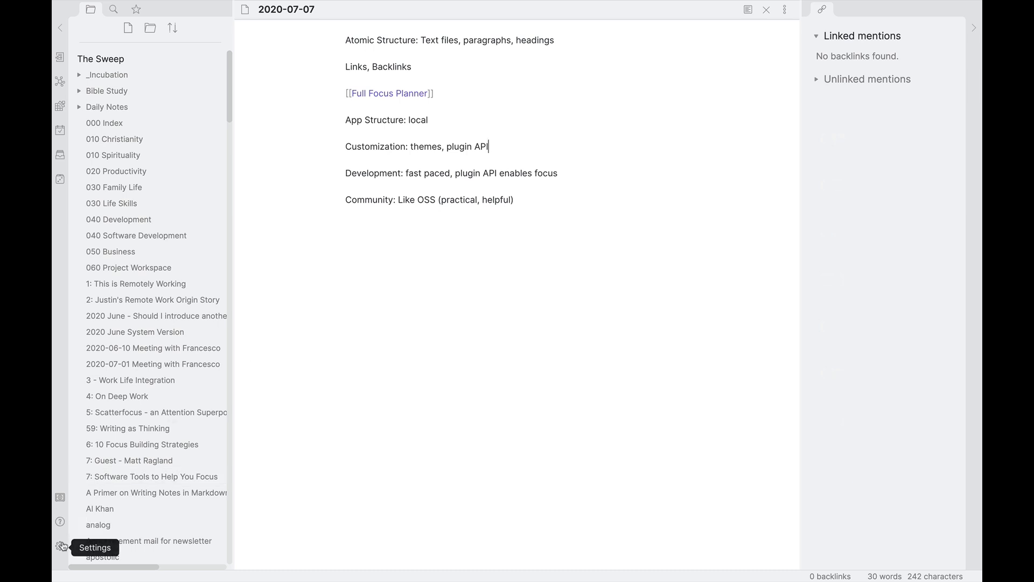
- Turn off the Custom CSS plugin in Obsidian's plugin settings
click(59, 547)
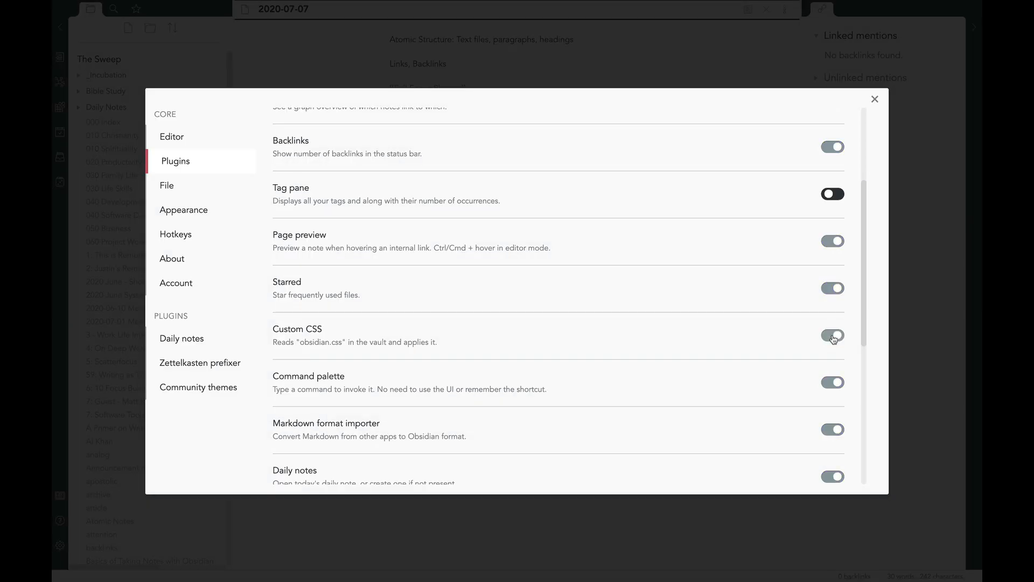
click(875, 99)
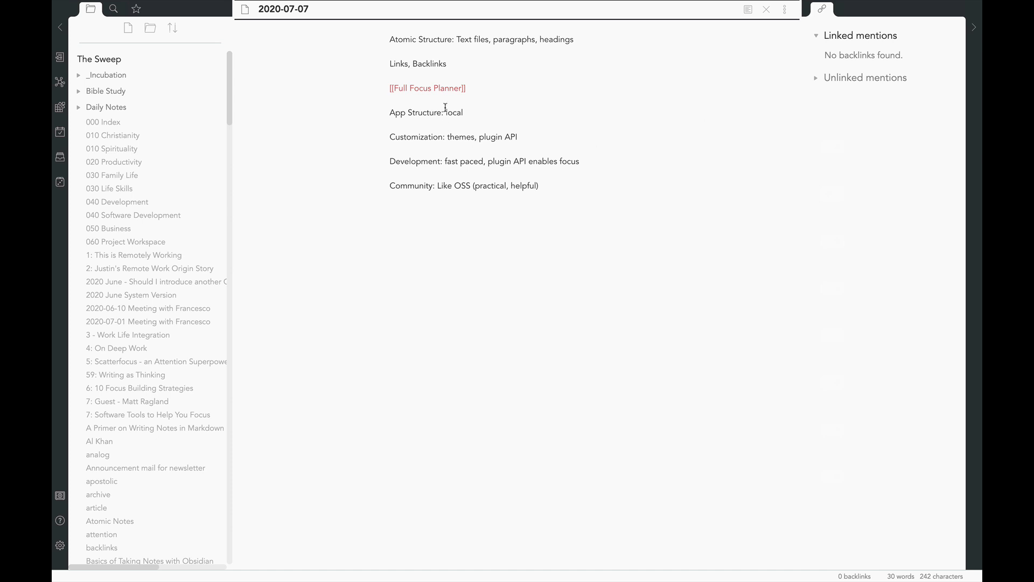
mouse_move(125, 424)
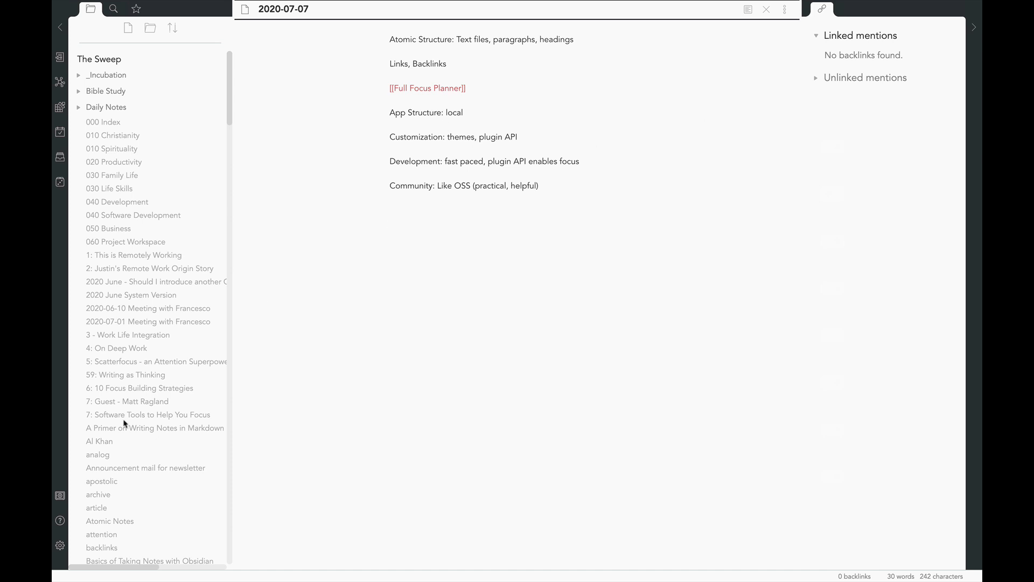
click(59, 545)
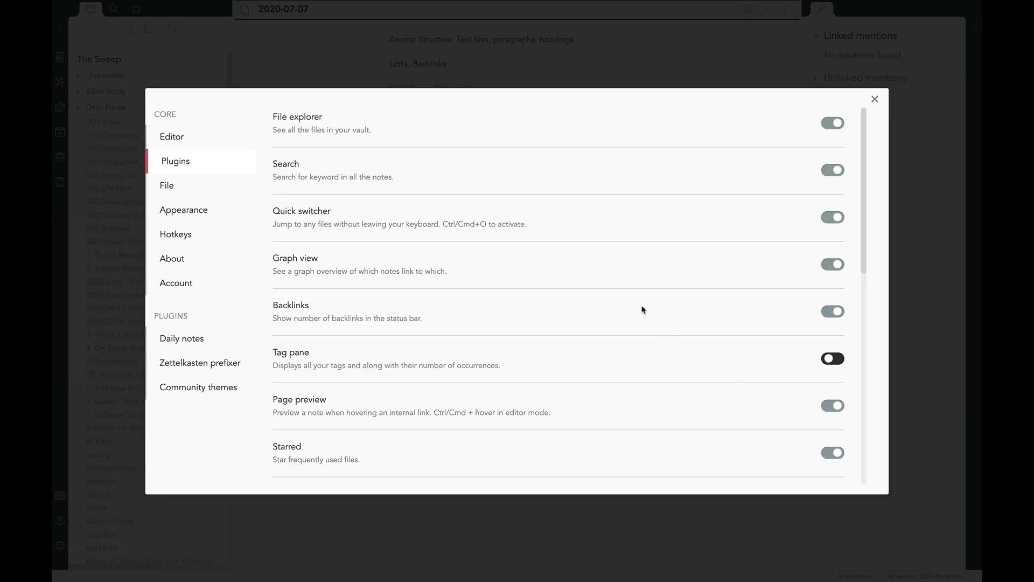
mouse_move(812, 403)
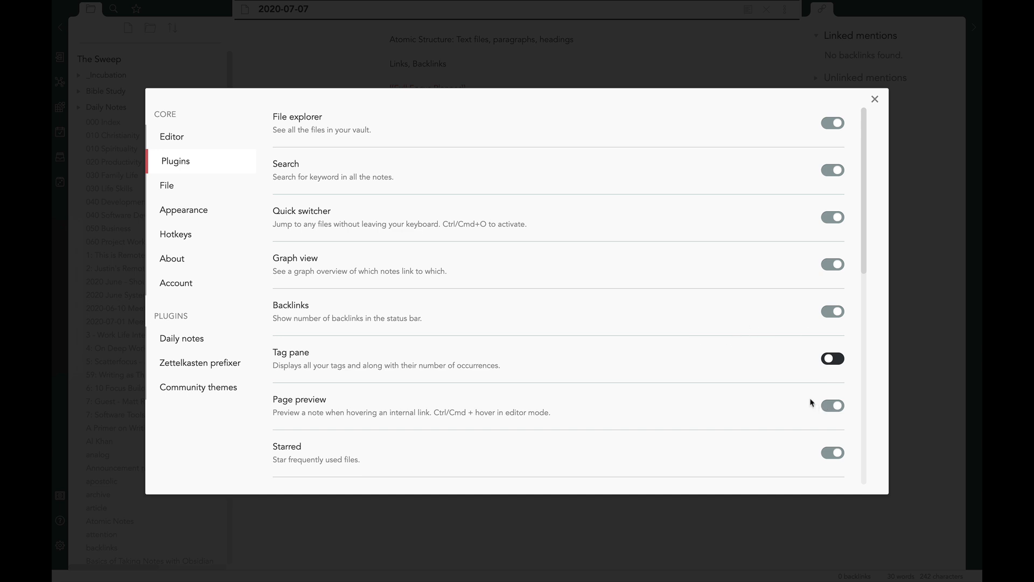
scroll(down, 3)
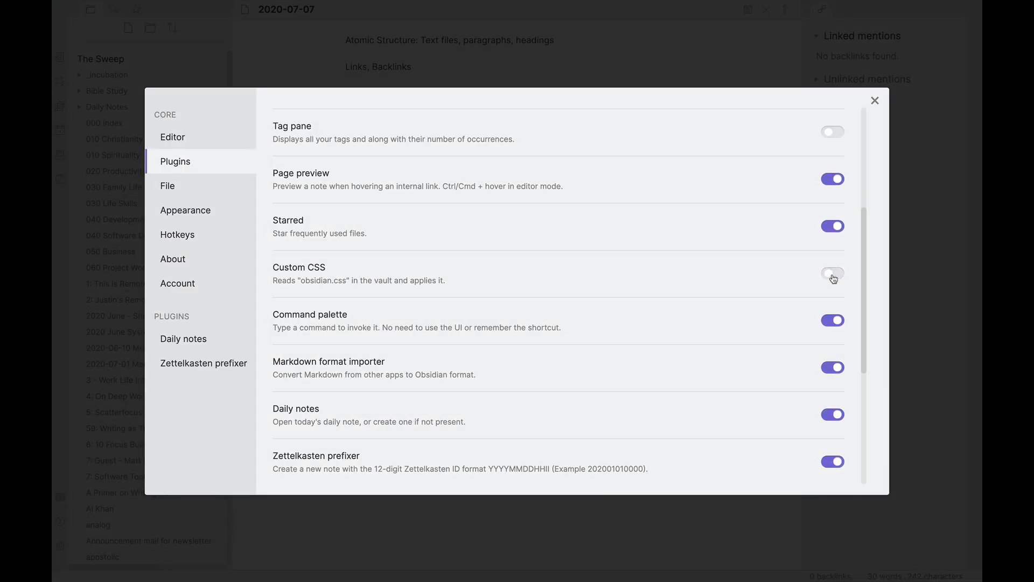
click(875, 100)
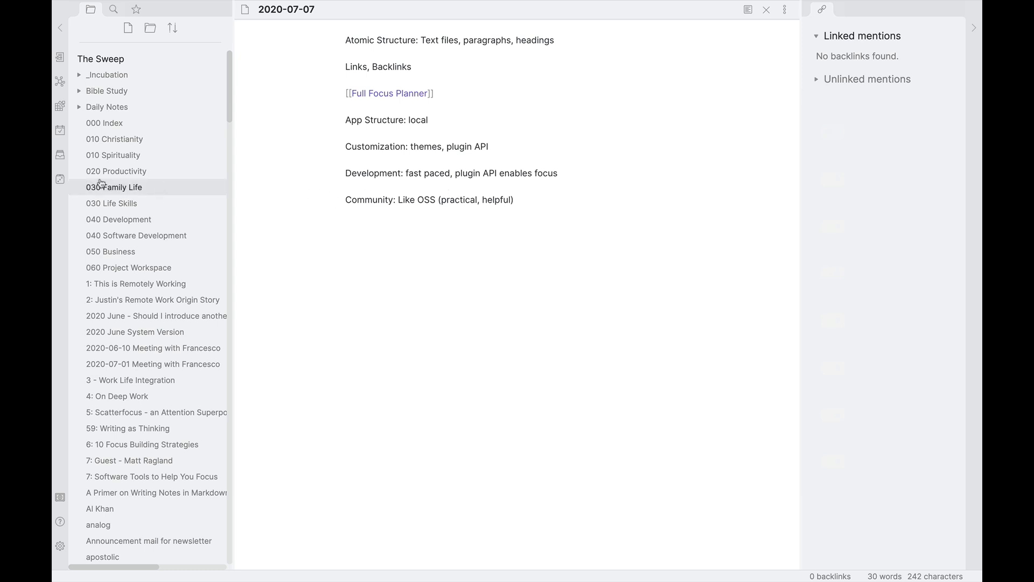
mouse_move(60, 171)
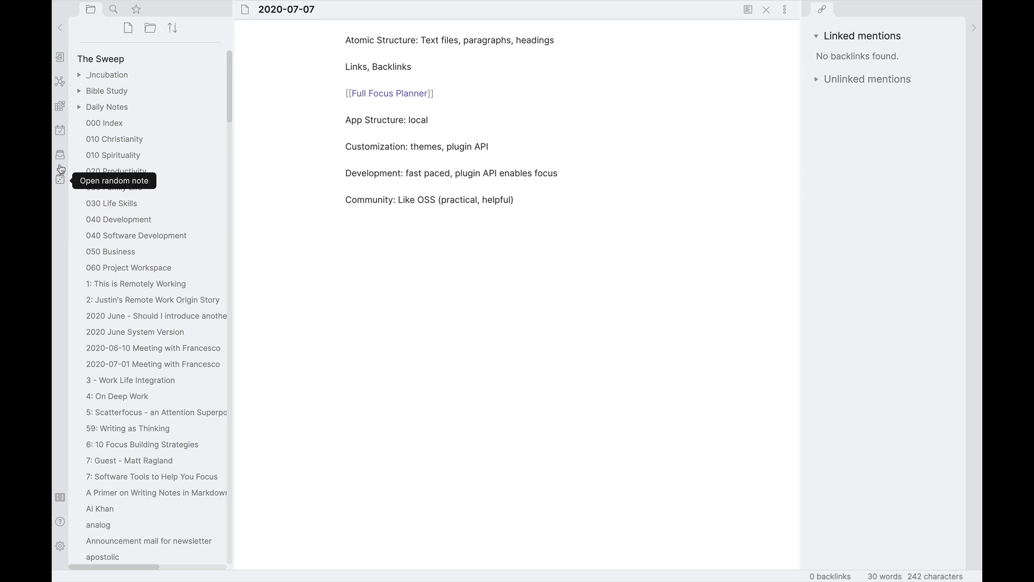
mouse_move(59, 130)
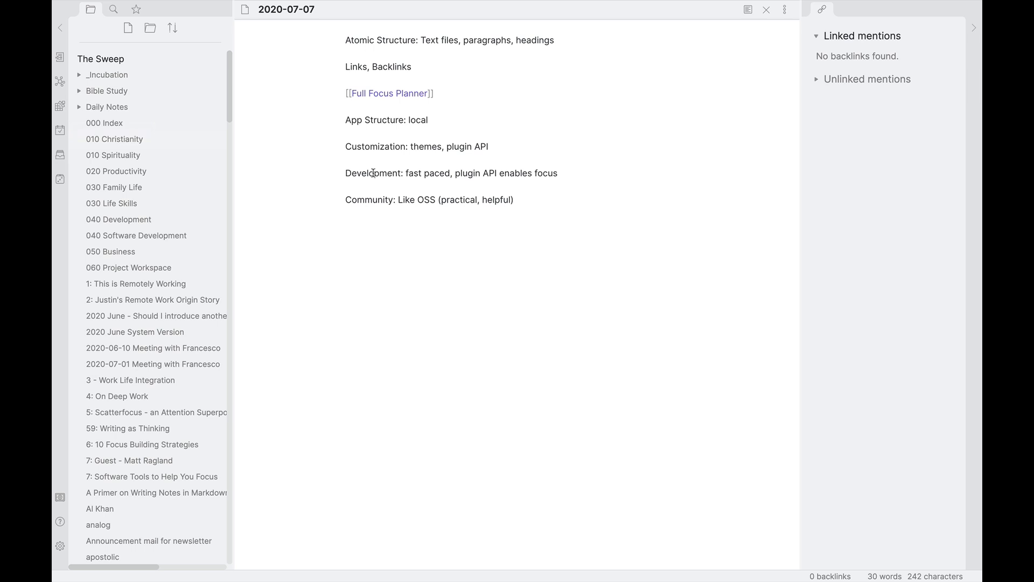
mouse_move(523, 173)
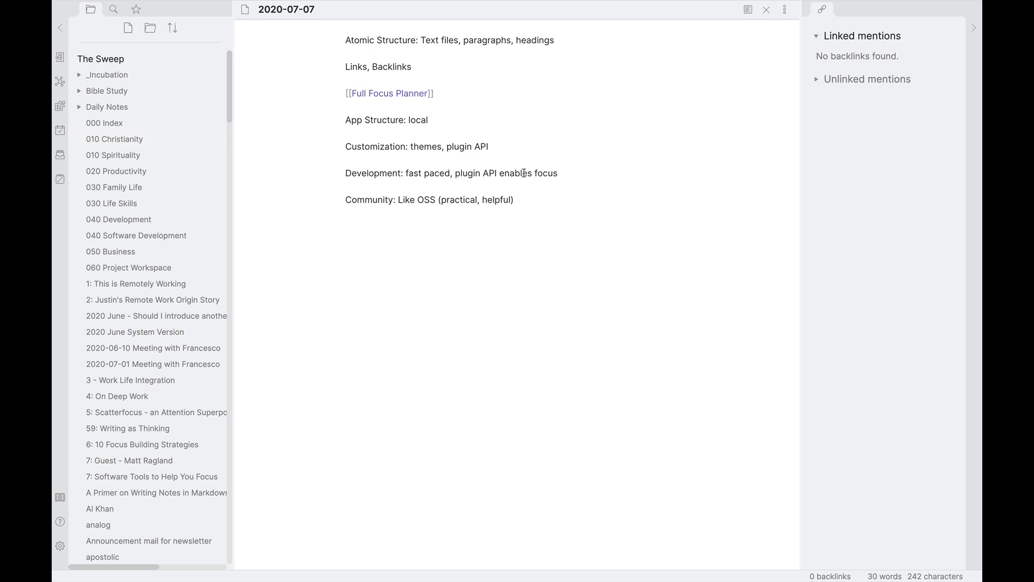